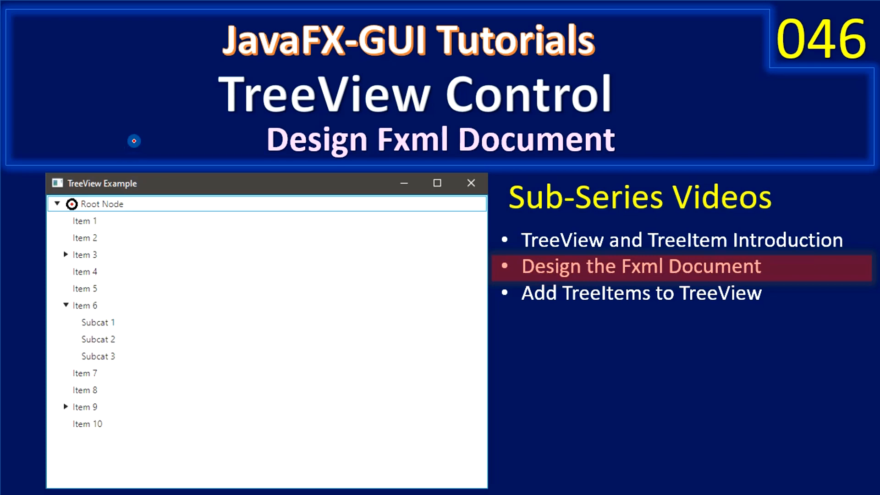
{"action": "mouse_move", "coordinate": [256, 120]}
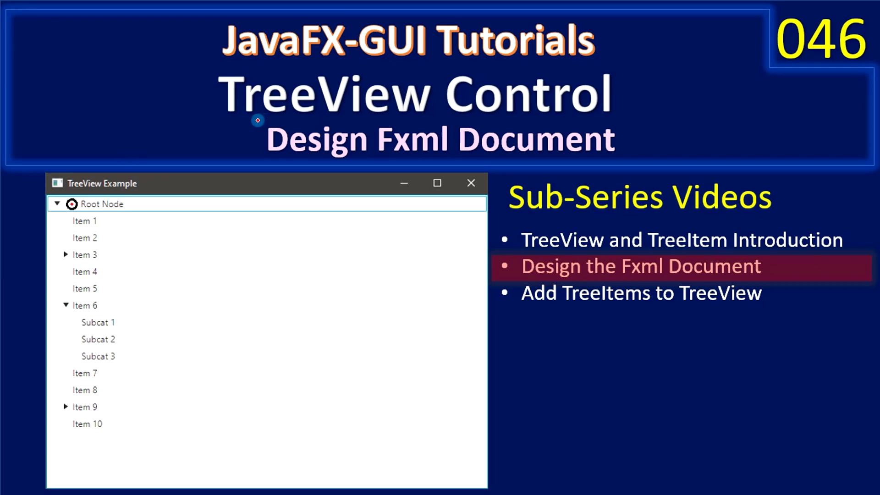
{"action": "mouse_move", "coordinate": [283, 133]}
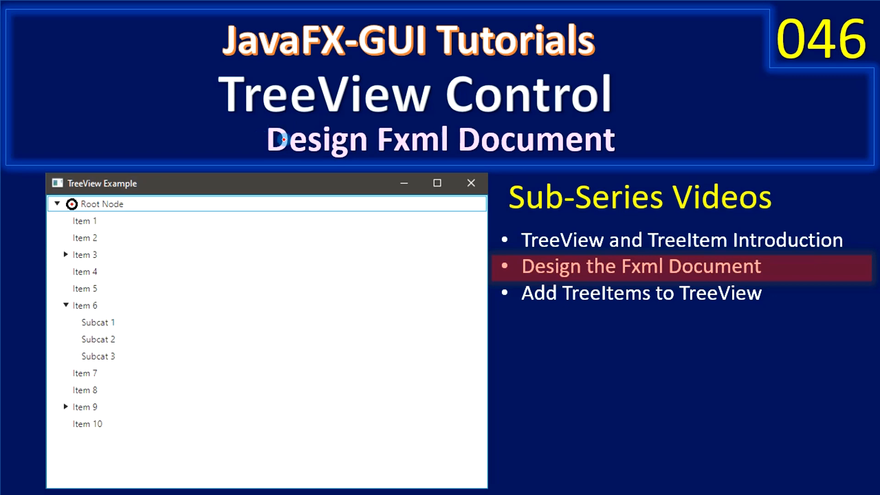
{"action": "mouse_move", "coordinate": [295, 139]}
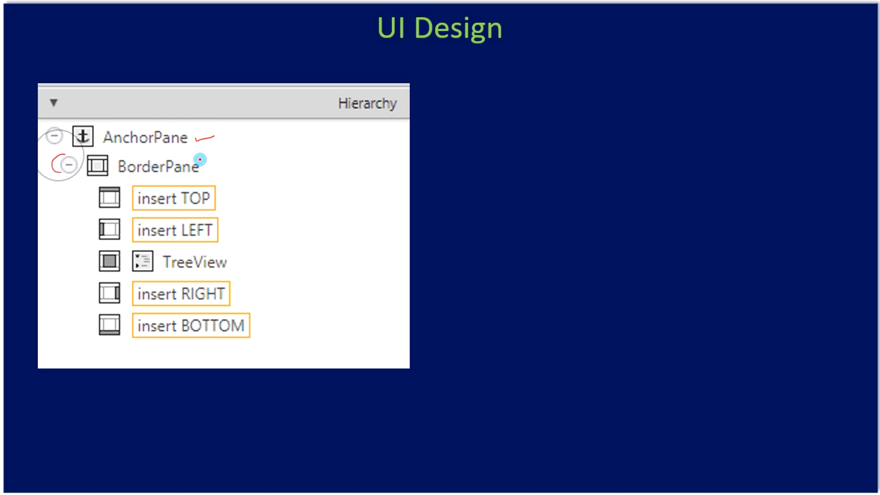
{"action": "mouse_move", "coordinate": [125, 248]}
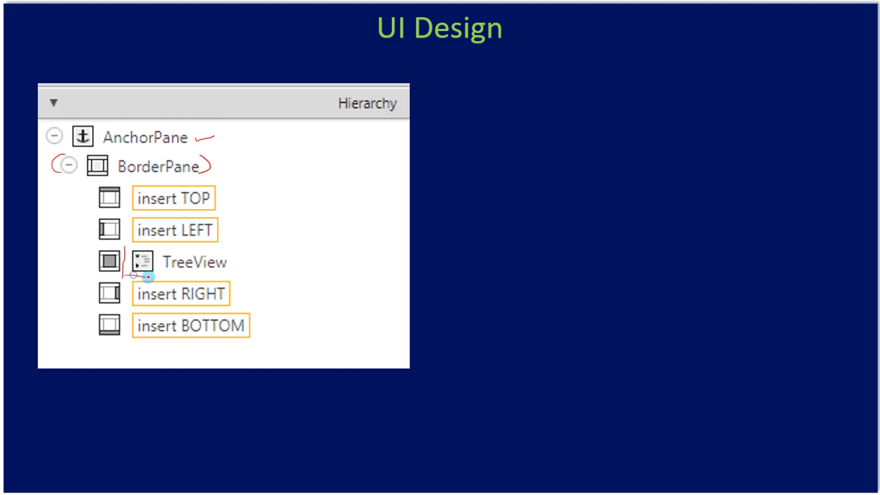
Mark the TreeView entry in the UI Design slide hierarchy with red ink.
{"action": "left_click_drag", "start_coordinate": [129, 275], "coordinate": [225, 266]}
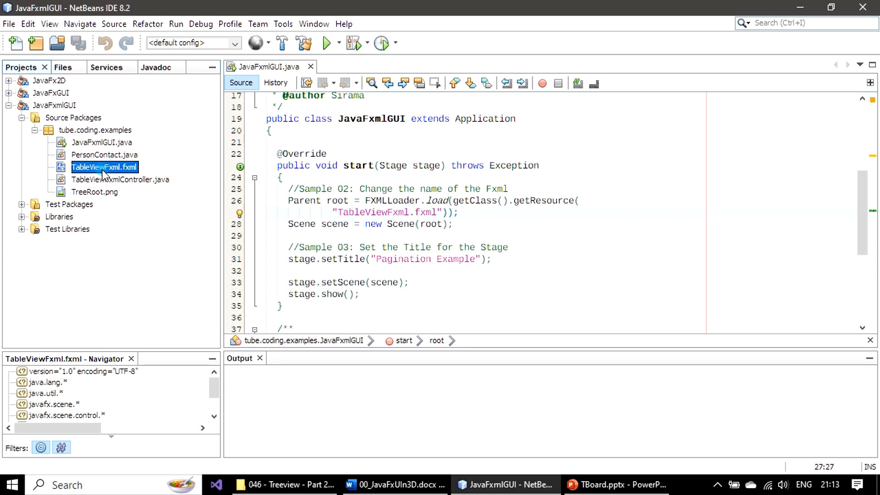
Start a New File wizard on tube.coding.examples and choose JavaFX > Empty FXML.
{"action": "left_click", "coordinate": [92, 130]}
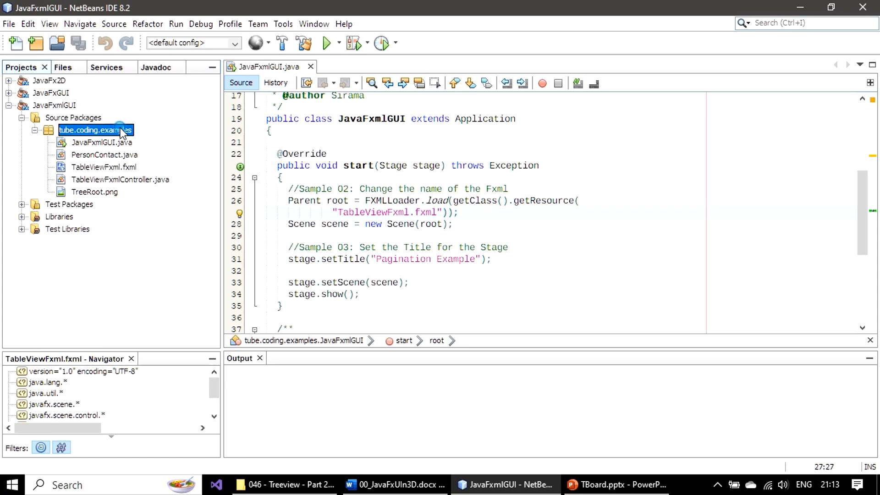
{"action": "mouse_move", "coordinate": [72, 134]}
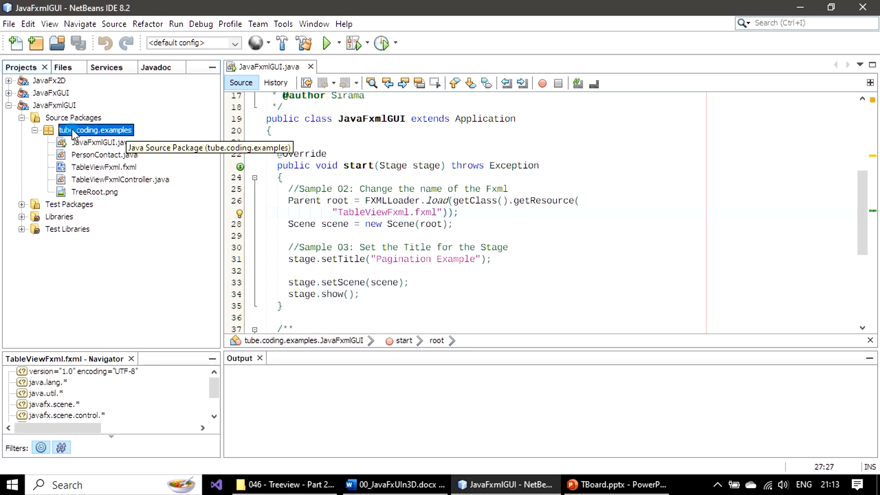
{"action": "right_click", "coordinate": [94, 130]}
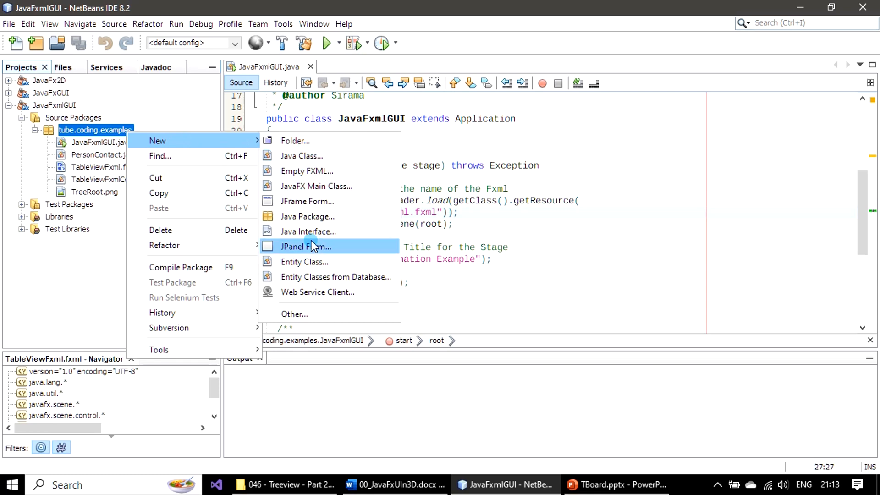
{"action": "left_click", "coordinate": [306, 247]}
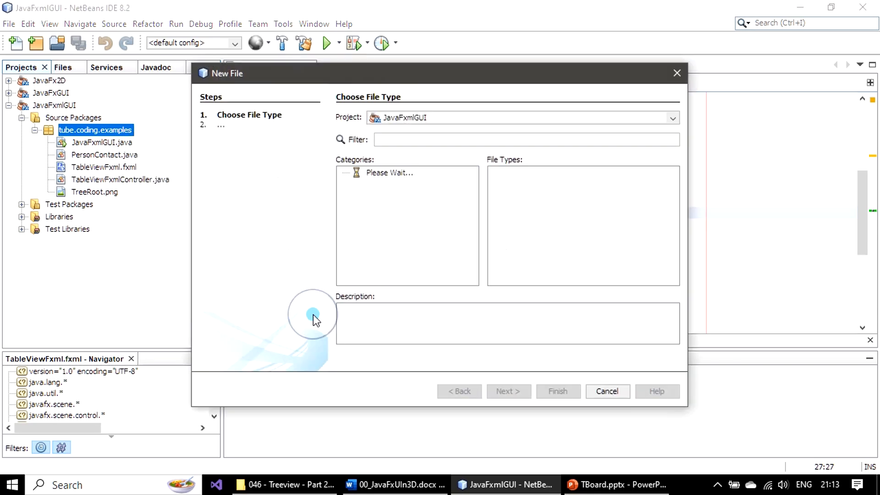
{"action": "left_click", "coordinate": [379, 185]}
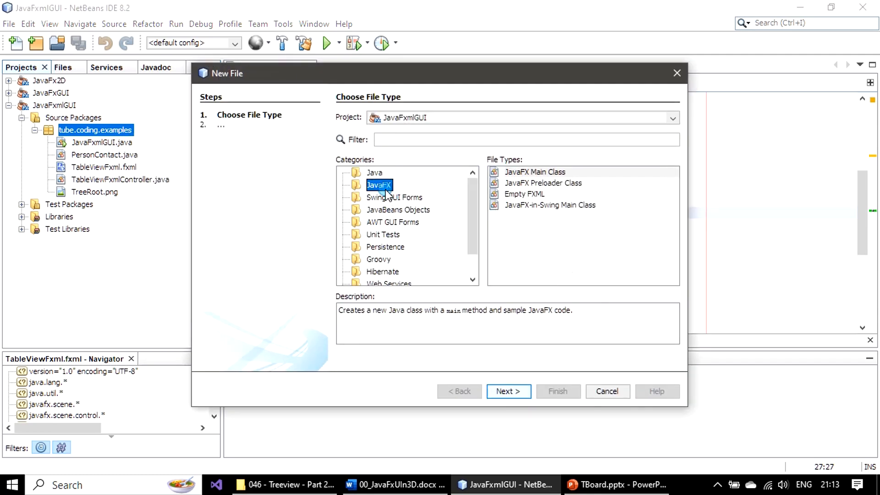
{"action": "left_click", "coordinate": [524, 194]}
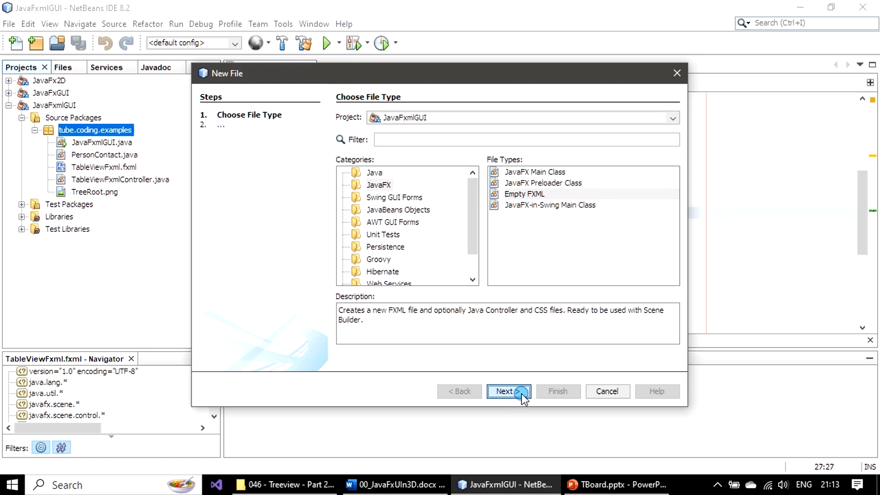
Name the new FXML file Fx027_TreeViewExample in the wizard.
{"action": "left_click", "coordinate": [509, 391]}
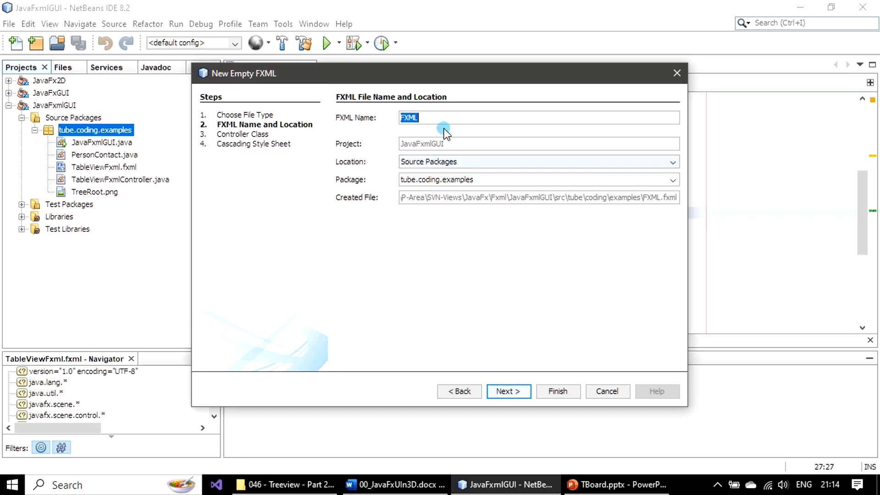
{"action": "type", "text": "F"}
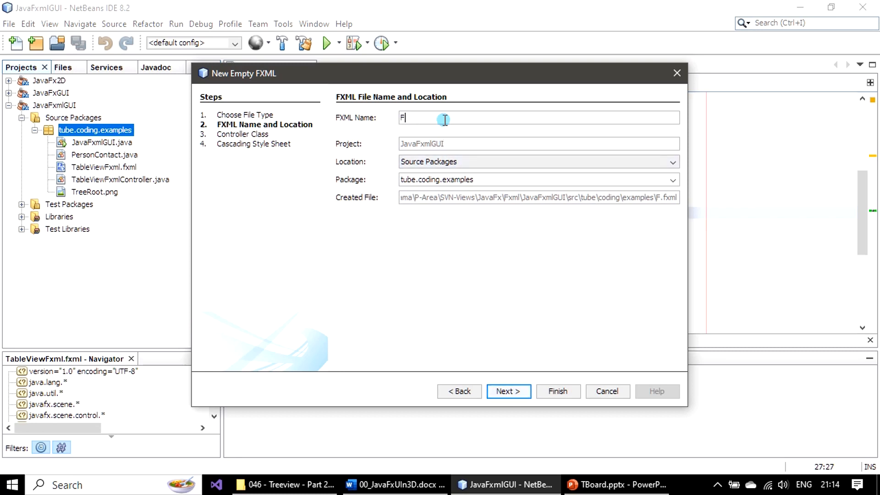
{"action": "type", "text": "x027_T"}
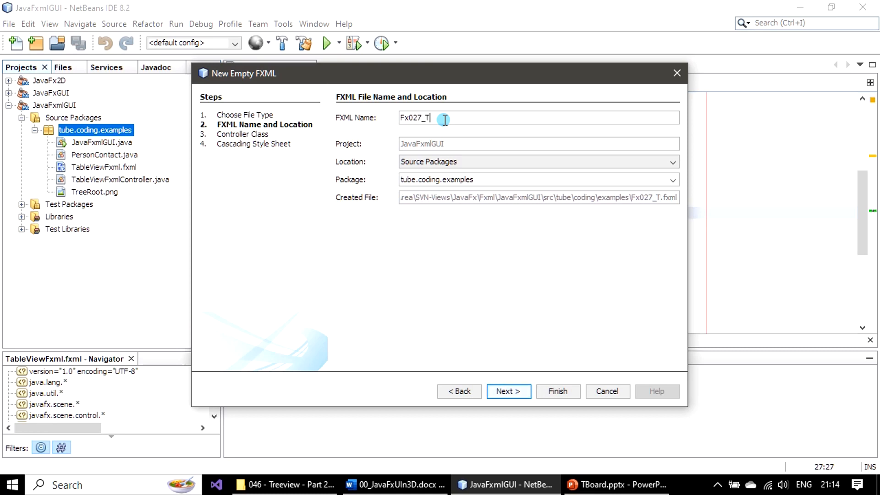
{"action": "type", "text": "reeViewExam"}
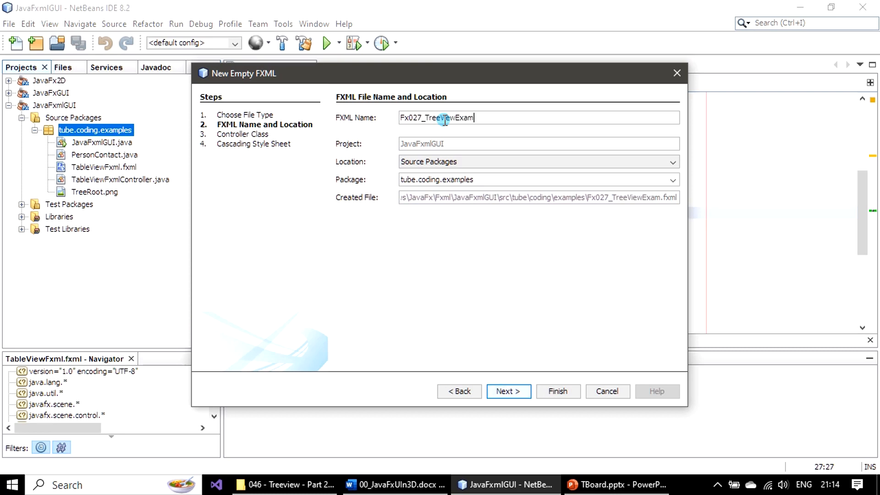
{"action": "type", "text": "ple"}
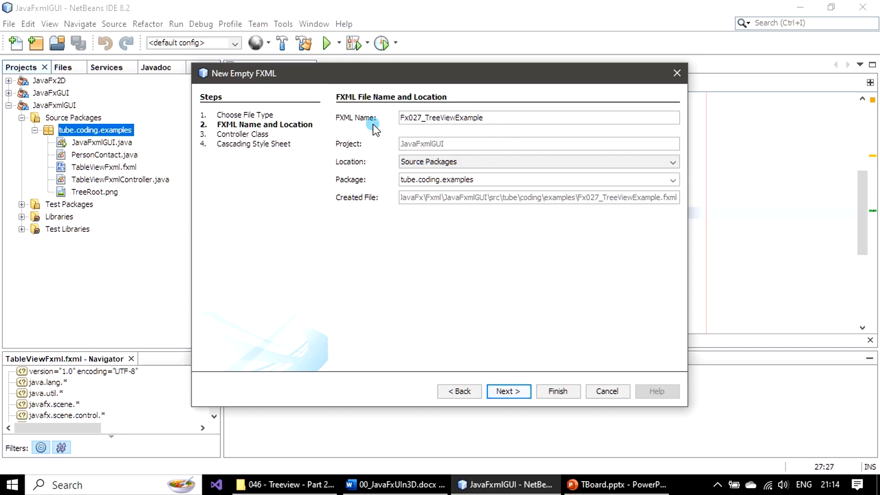
{"action": "mouse_move", "coordinate": [503, 130]}
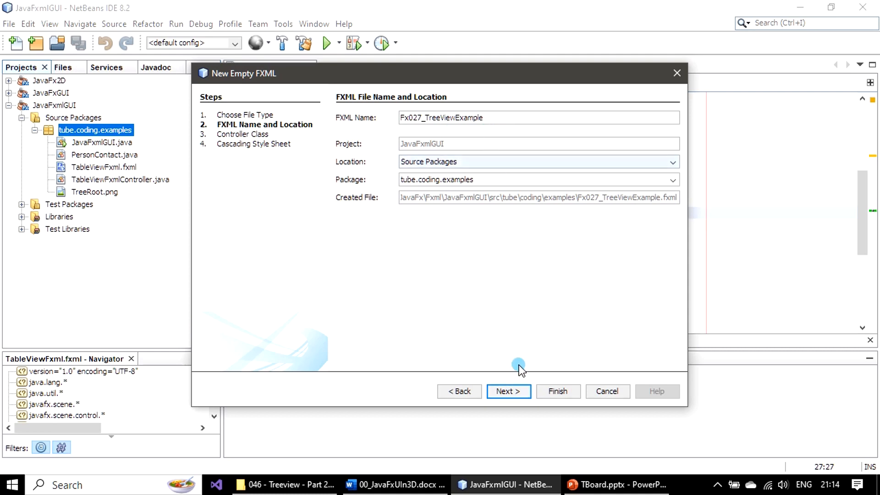
Enable Use Java Controller with a new Fx027_TreeViewExampleController and finish the wizard.
{"action": "left_click", "coordinate": [508, 391]}
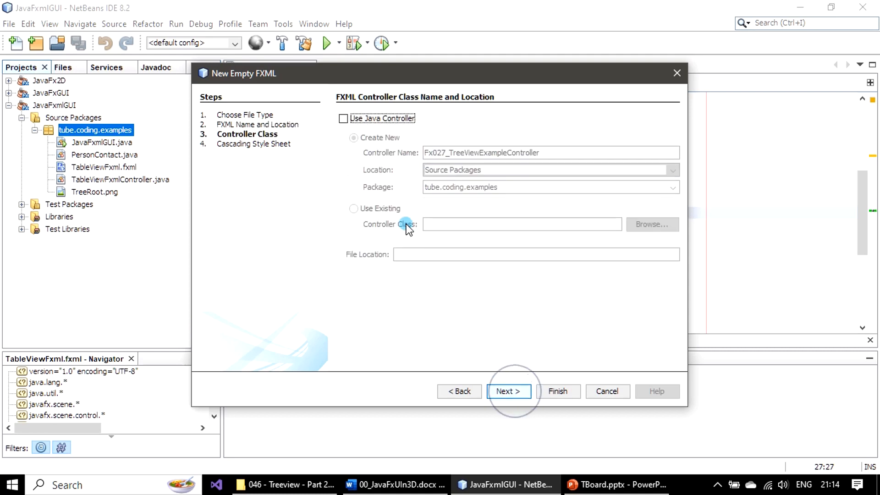
{"action": "left_click", "coordinate": [343, 118]}
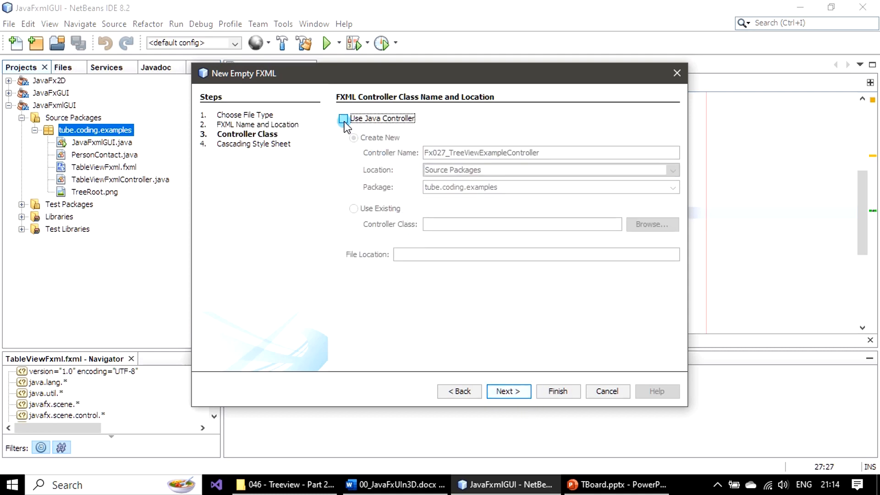
{"action": "left_click", "coordinate": [341, 118]}
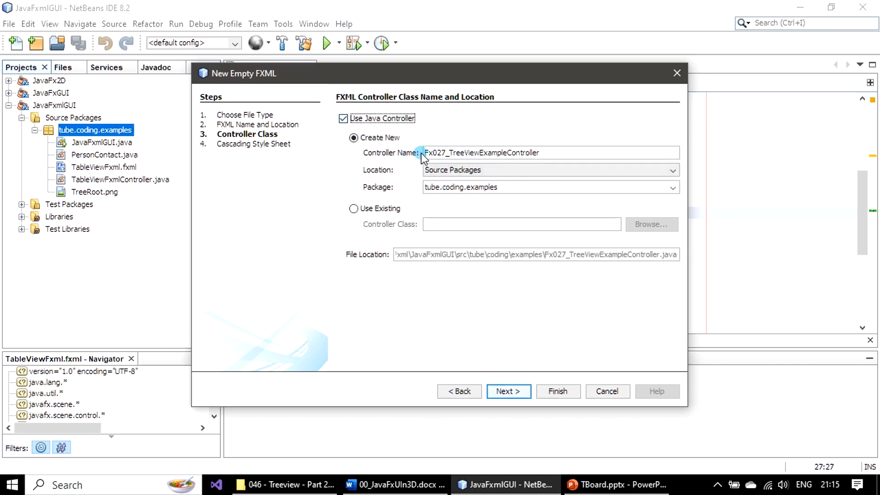
{"action": "mouse_move", "coordinate": [560, 154]}
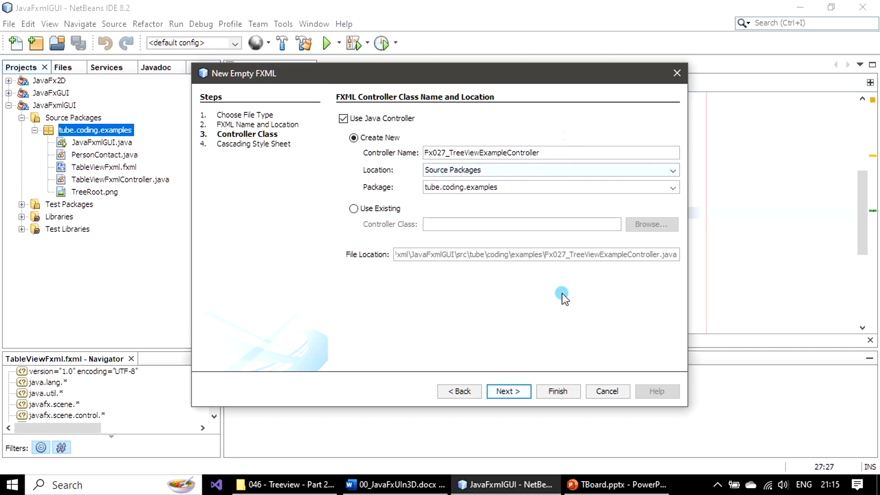
{"action": "mouse_move", "coordinate": [289, 164]}
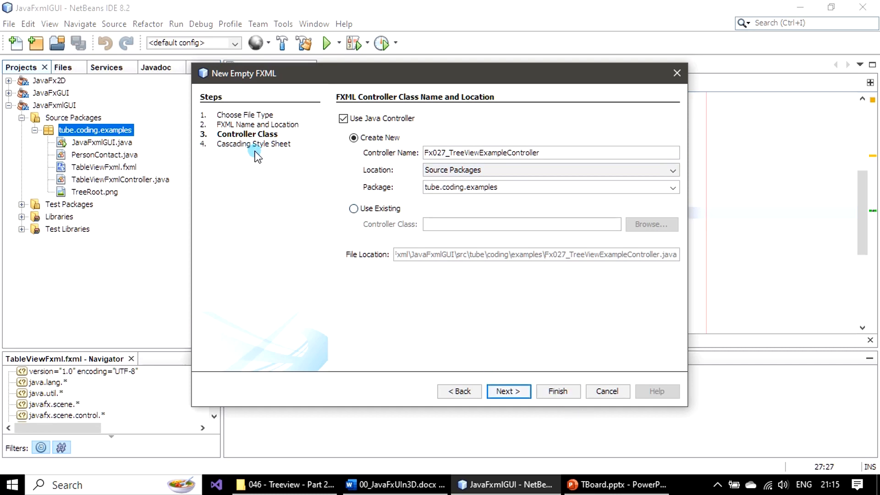
{"action": "mouse_move", "coordinate": [252, 150]}
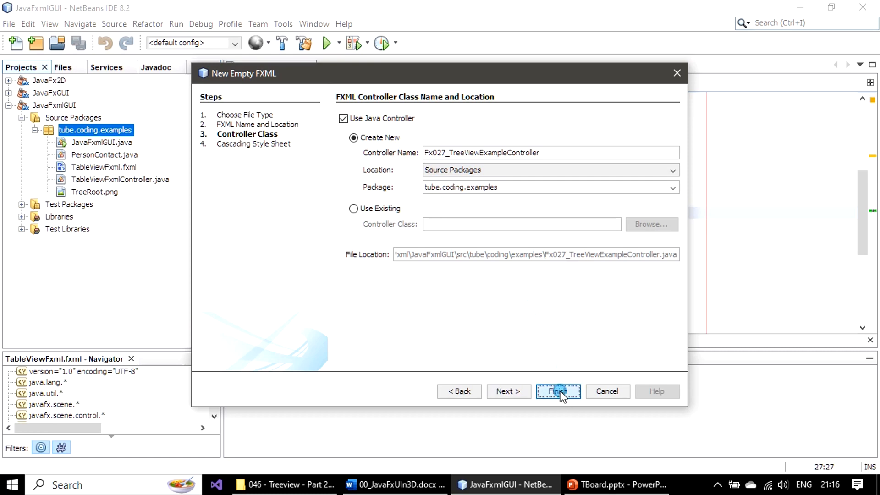
{"action": "left_click", "coordinate": [557, 390]}
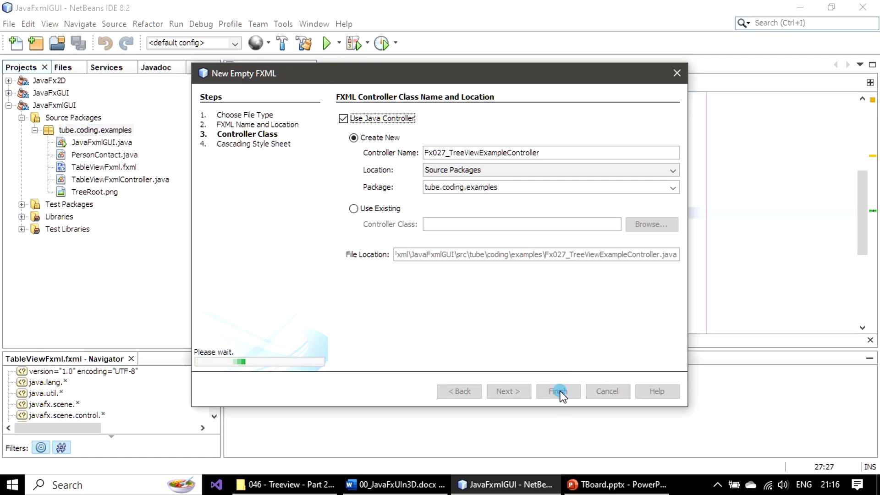
Complete file generation and begin editing the new Fx027_TreeViewExample.fxml source.
{"action": "left_click", "coordinate": [558, 390]}
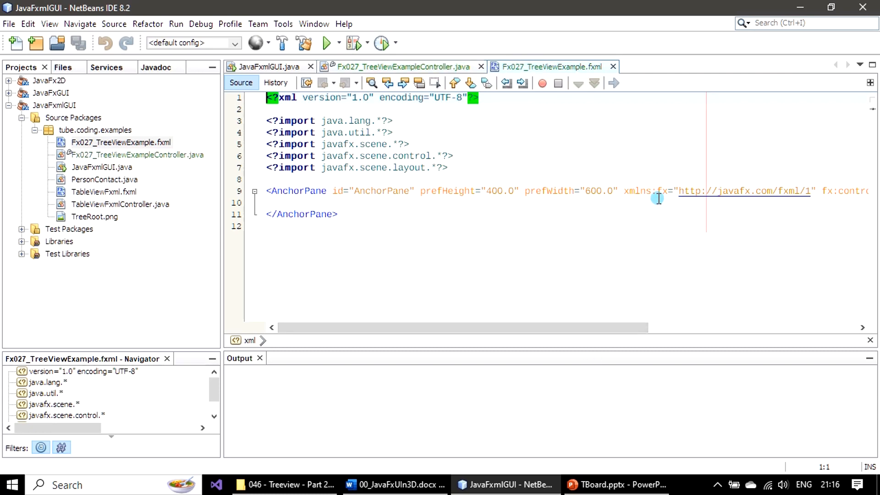
{"action": "left_click", "coordinate": [524, 191]}
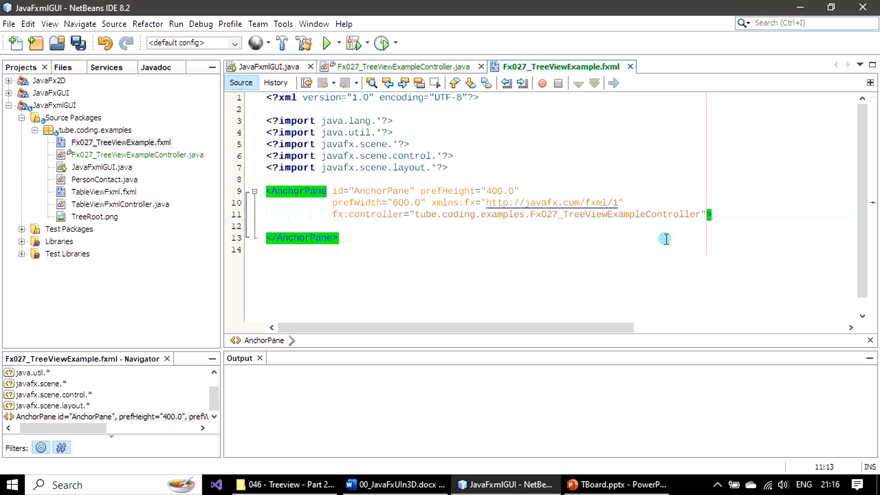
{"action": "mouse_move", "coordinate": [595, 227]}
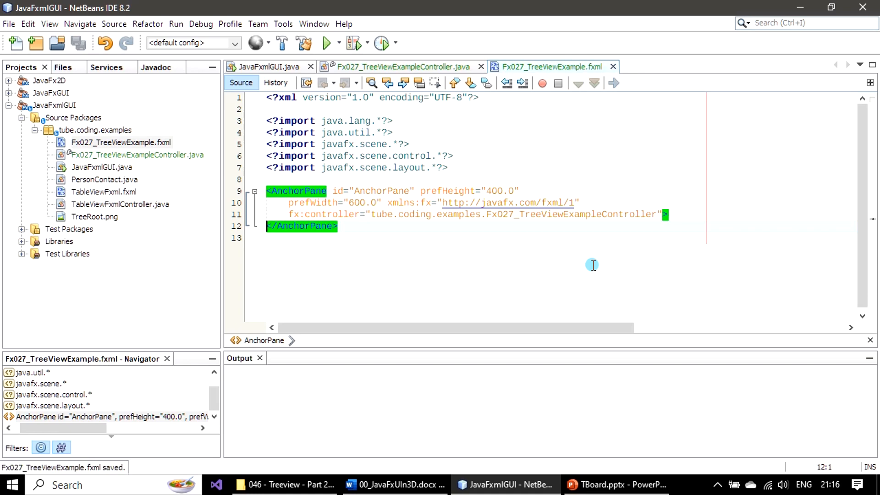
Preview TreeRoot.png in the Projects tree to check its 16 × 16 size.
{"action": "left_click", "coordinate": [93, 216]}
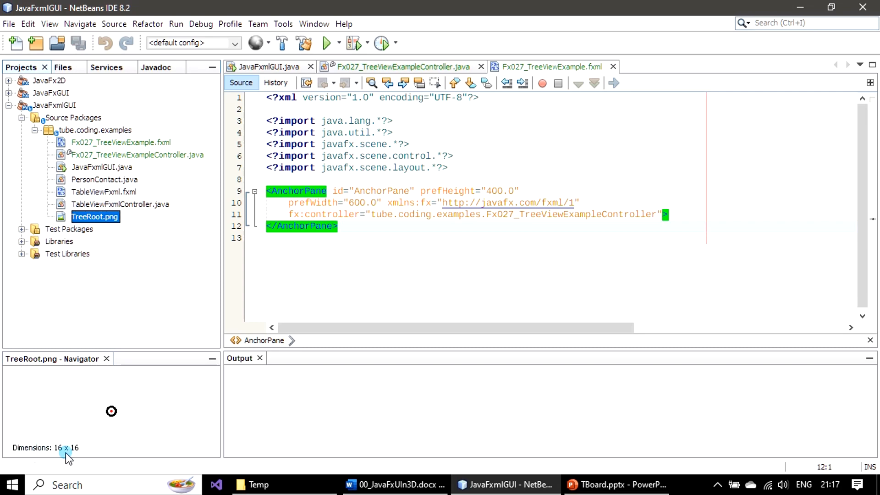
{"action": "mouse_move", "coordinate": [83, 451]}
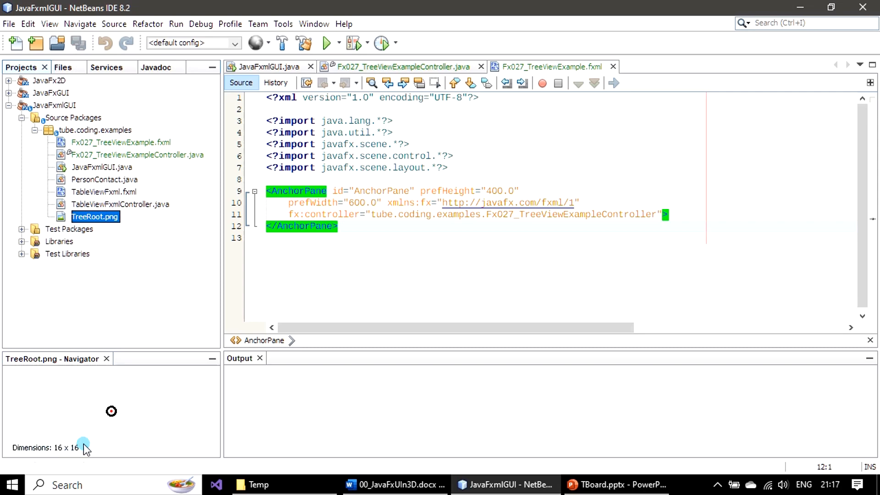
{"action": "mouse_move", "coordinate": [107, 419]}
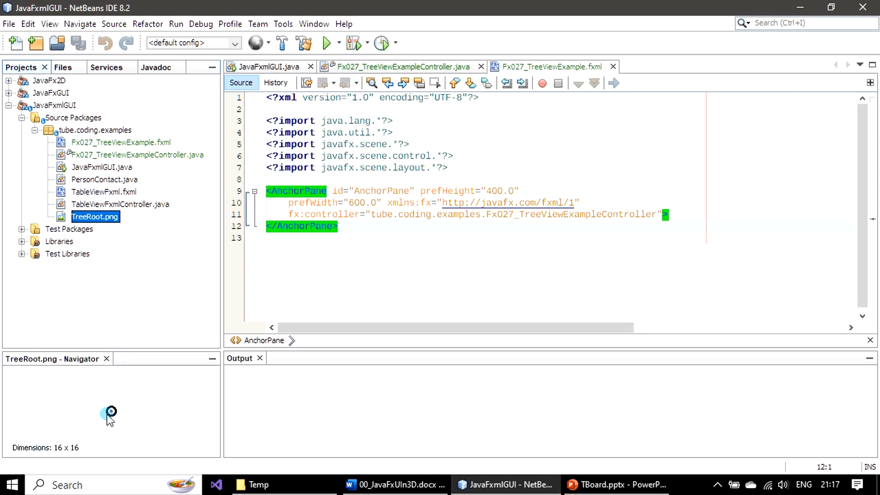
{"action": "mouse_move", "coordinate": [122, 227]}
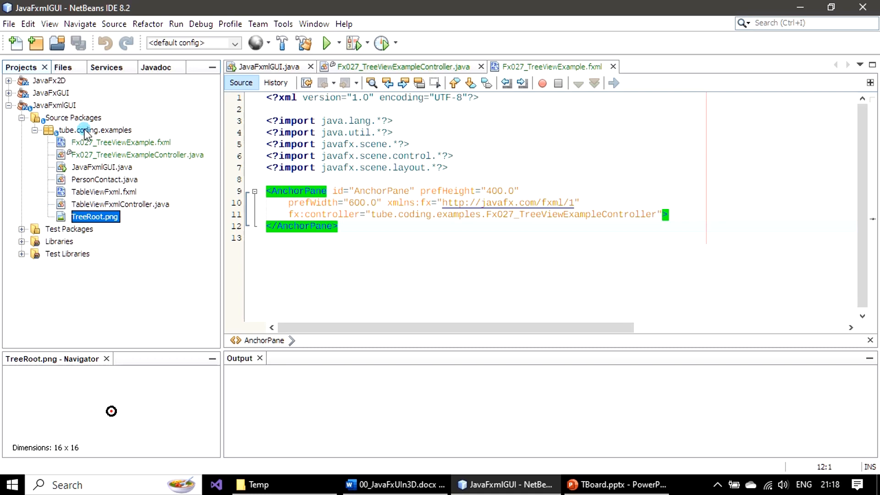
{"action": "right_click", "coordinate": [87, 130]}
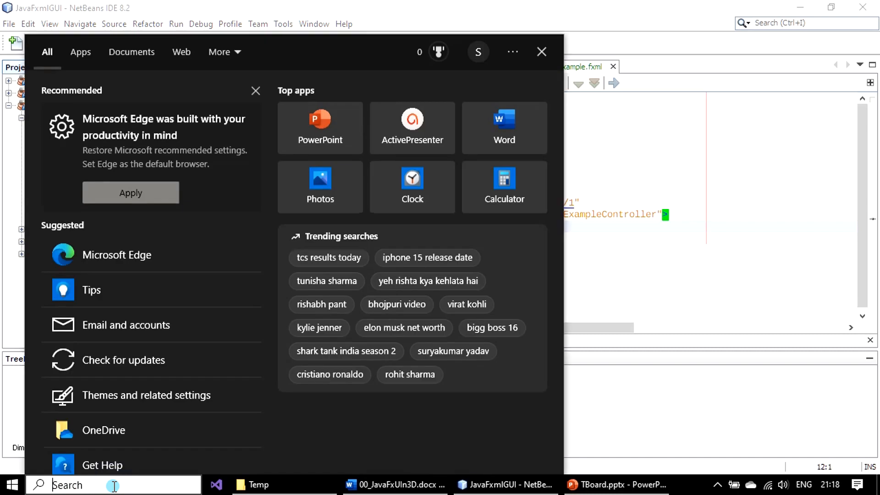
Search Windows for mspaint and launch the Paint app.
{"action": "type", "text": "maint"}
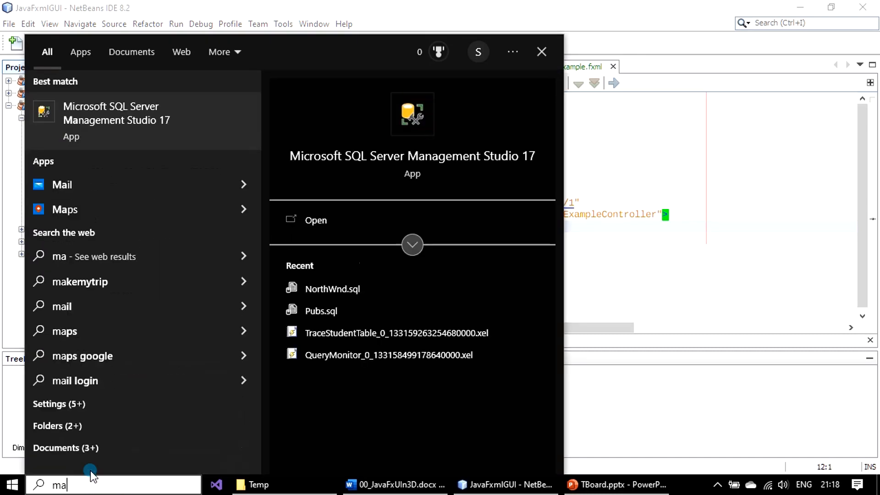
{"action": "type", "text": "spain"}
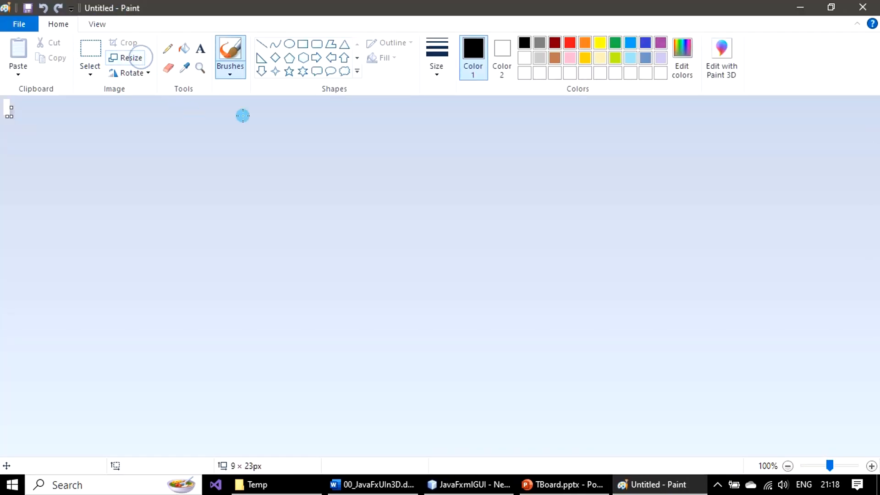
Resize the Paint canvas to 16 × 16 pixels without keeping aspect ratio.
{"action": "left_click", "coordinate": [132, 57]}
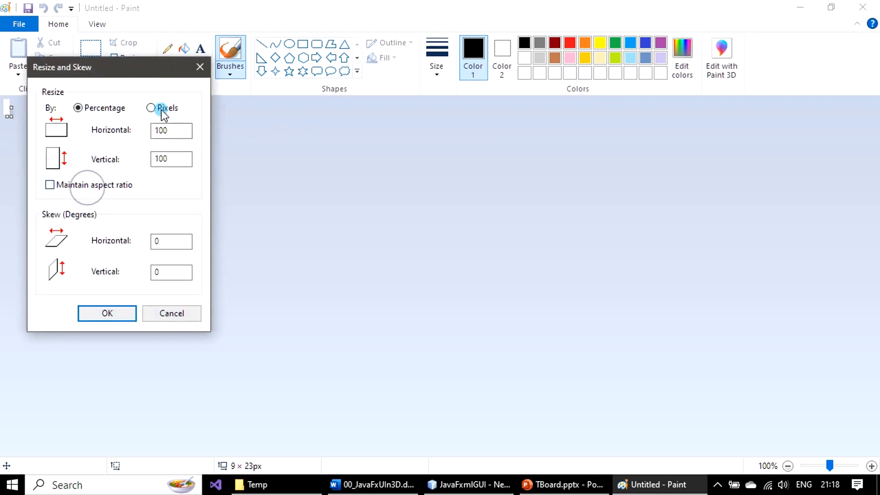
{"action": "left_click", "coordinate": [150, 108]}
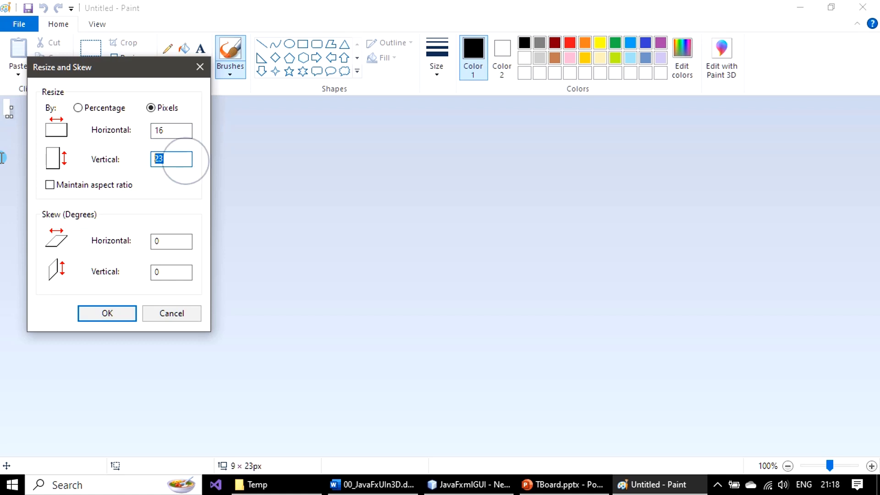
{"action": "left_click", "coordinate": [107, 314]}
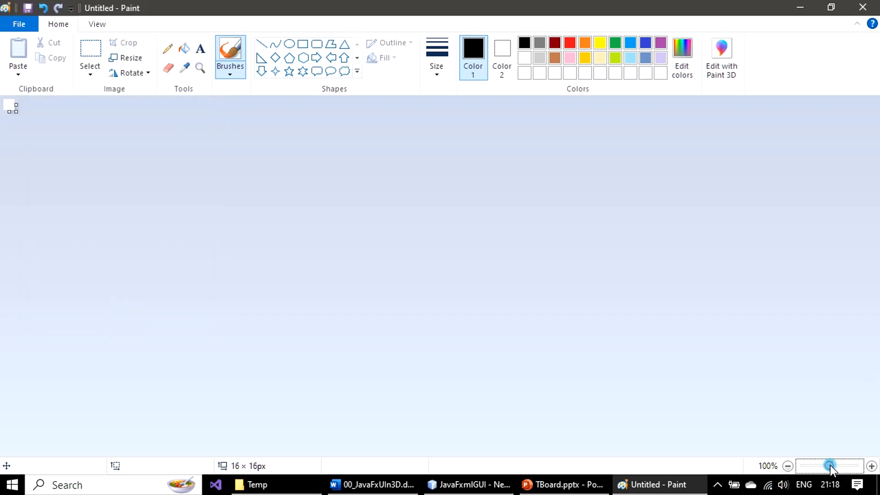
Zoom into the tiny canvas and draw a circle filling it with the Oval tool.
{"action": "left_click_drag", "start_coordinate": [830, 466], "coordinate": [856, 466]}
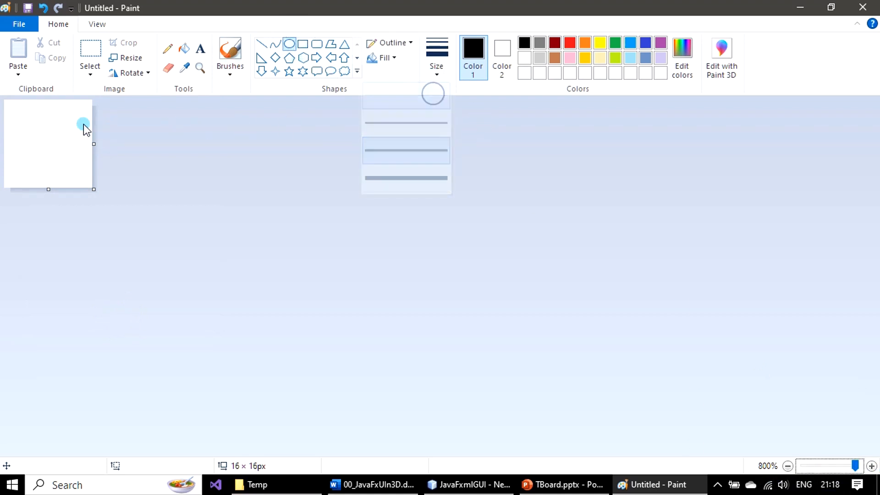
{"action": "left_click_drag", "start_coordinate": [16, 109], "coordinate": [37, 132]}
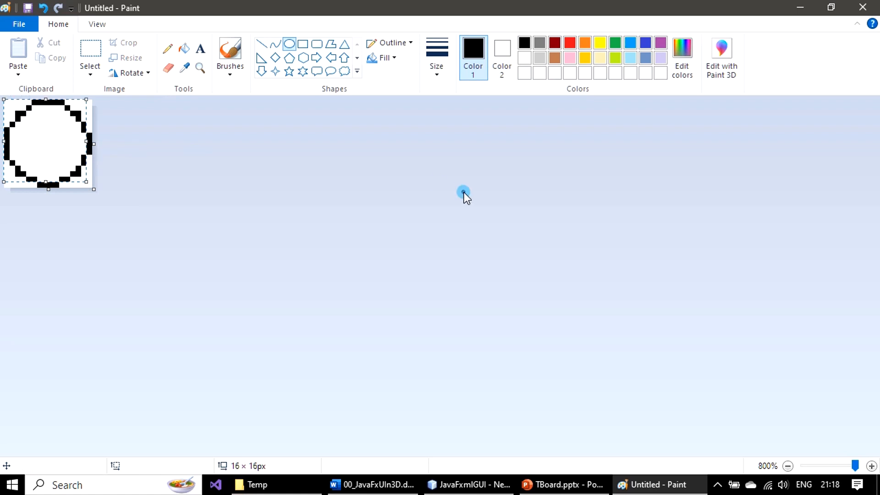
{"action": "left_click", "coordinate": [230, 66]}
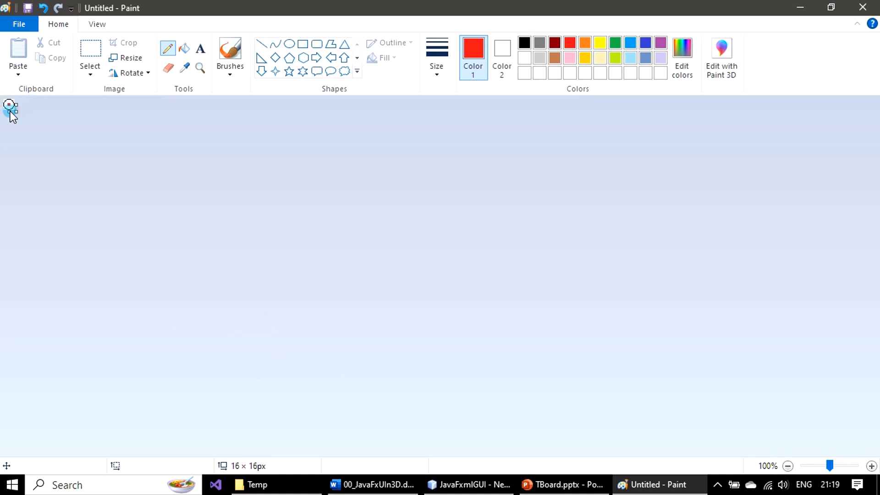
{"action": "mouse_move", "coordinate": [44, 67]}
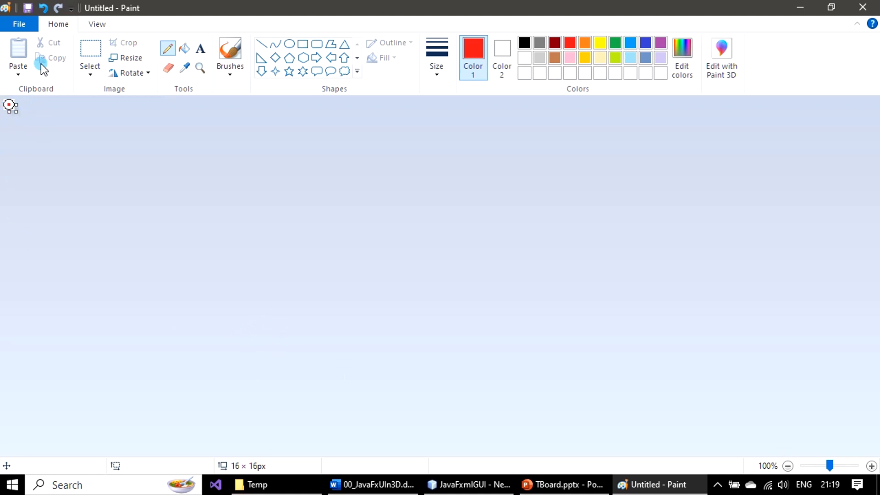
Exit Paint via the File menu, discarding the sketch without saving.
{"action": "left_click", "coordinate": [20, 23]}
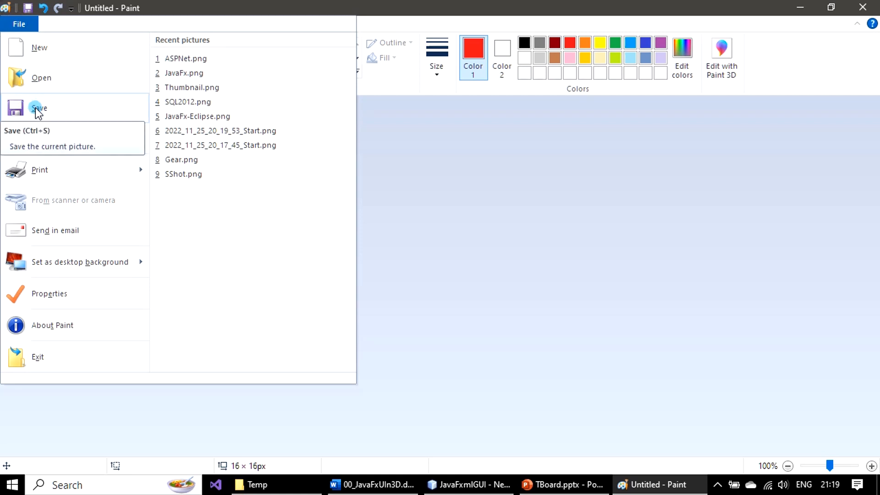
{"action": "mouse_move", "coordinate": [119, 90]}
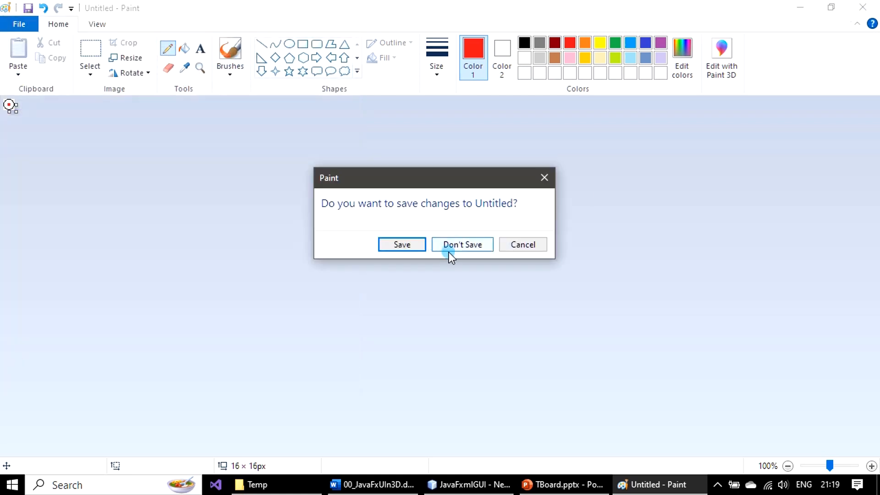
{"action": "left_click", "coordinate": [462, 244]}
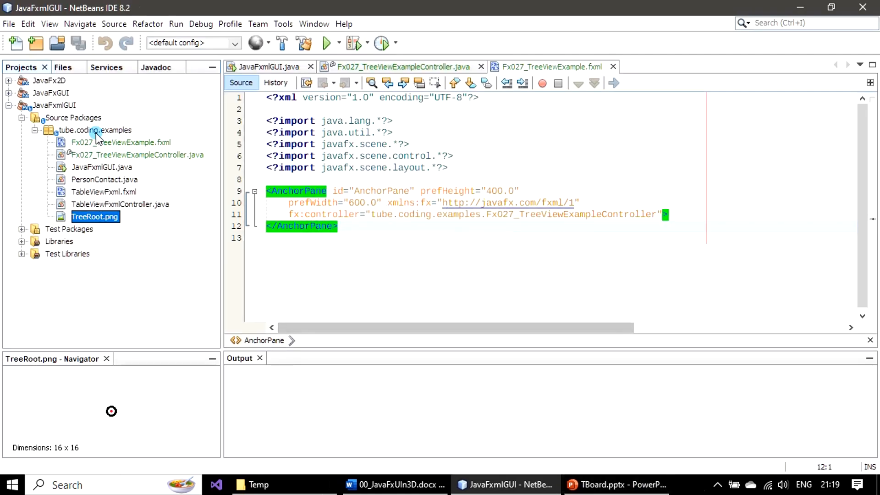
Open Fx027_TreeViewExample.fxml from the Projects tree into Scene Builder.
{"action": "right_click", "coordinate": [93, 130]}
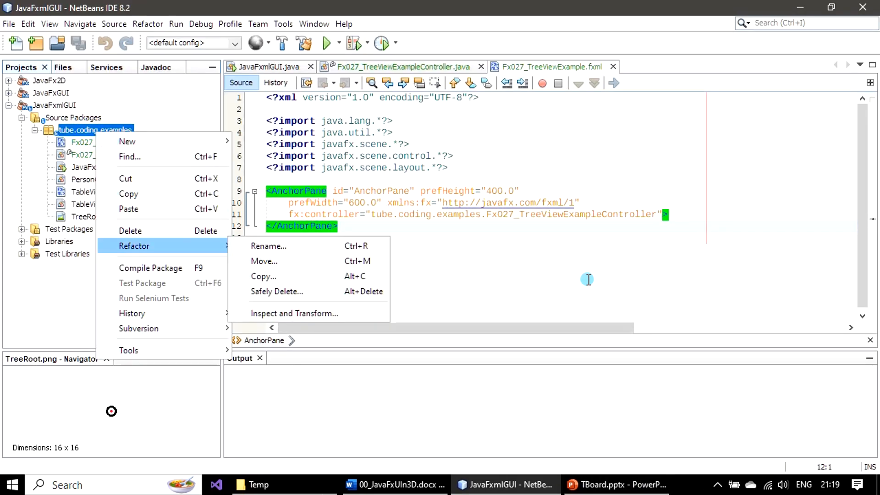
{"action": "left_click", "coordinate": [95, 216]}
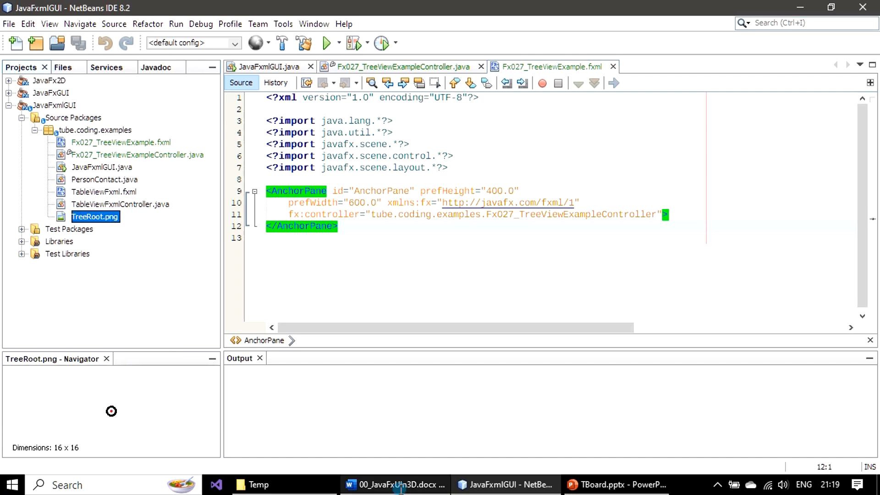
{"action": "right_click", "coordinate": [119, 142]}
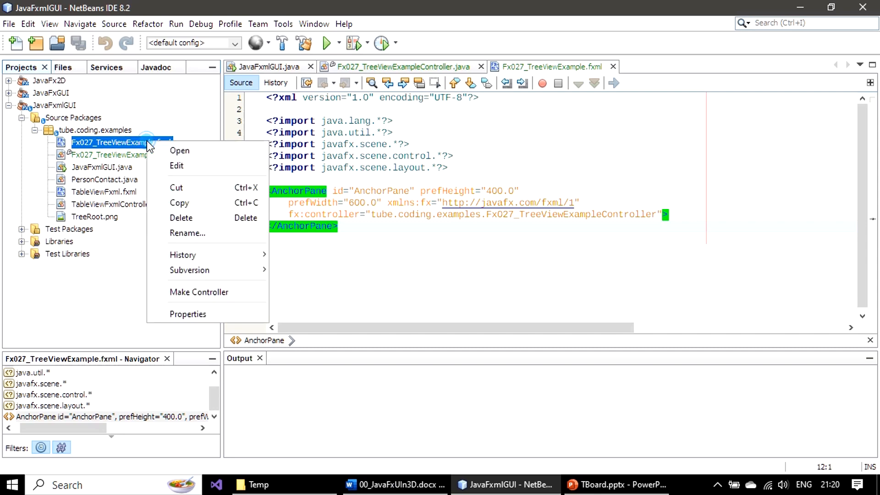
{"action": "mouse_move", "coordinate": [211, 156]}
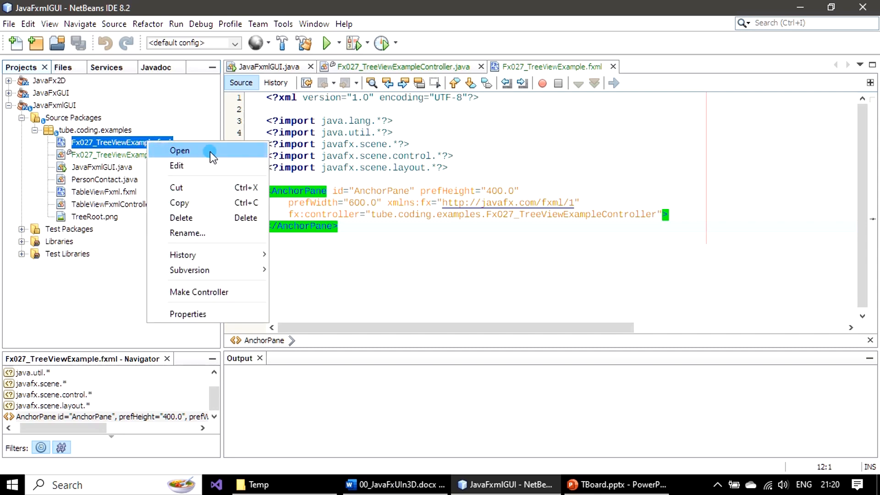
{"action": "left_click", "coordinate": [179, 150]}
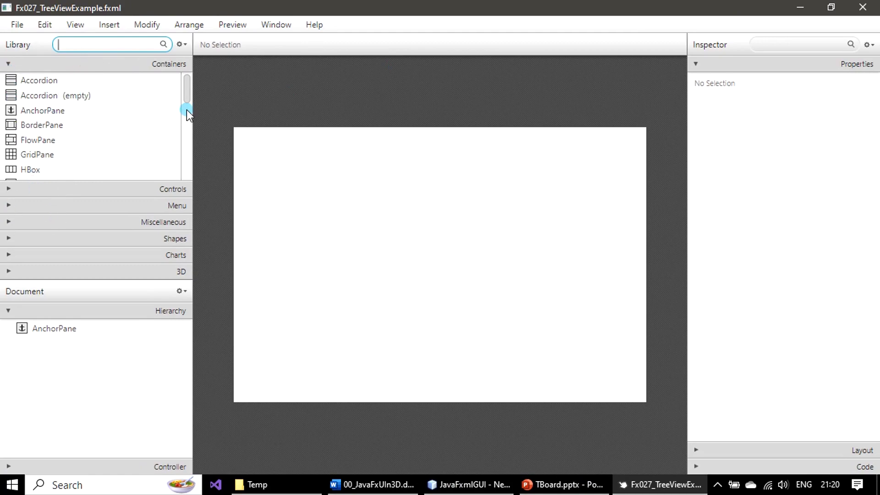
Locate BorderPane in the Containers library and add it into the AnchorPane layout.
{"action": "left_click", "coordinate": [10, 64]}
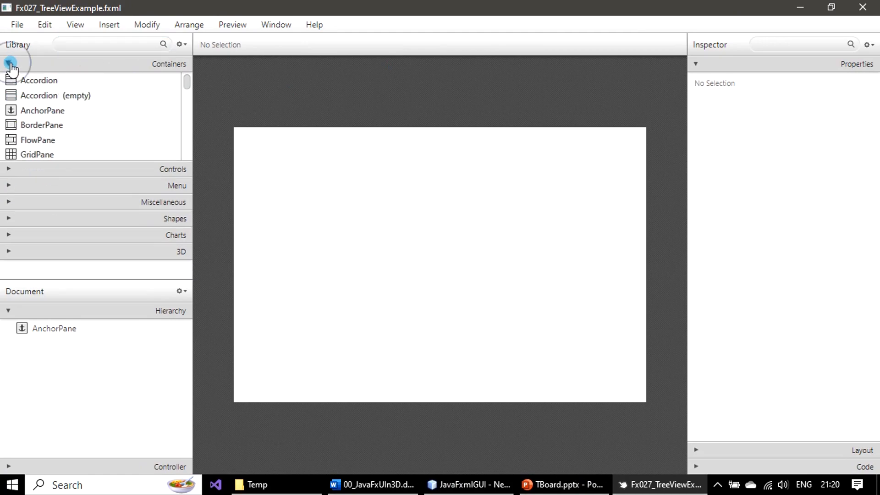
{"action": "left_click", "coordinate": [8, 64]}
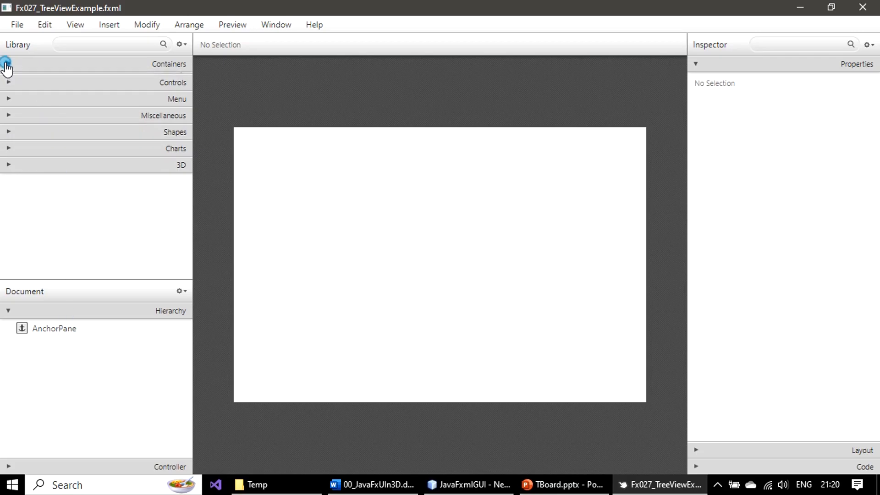
{"action": "left_click", "coordinate": [8, 64]}
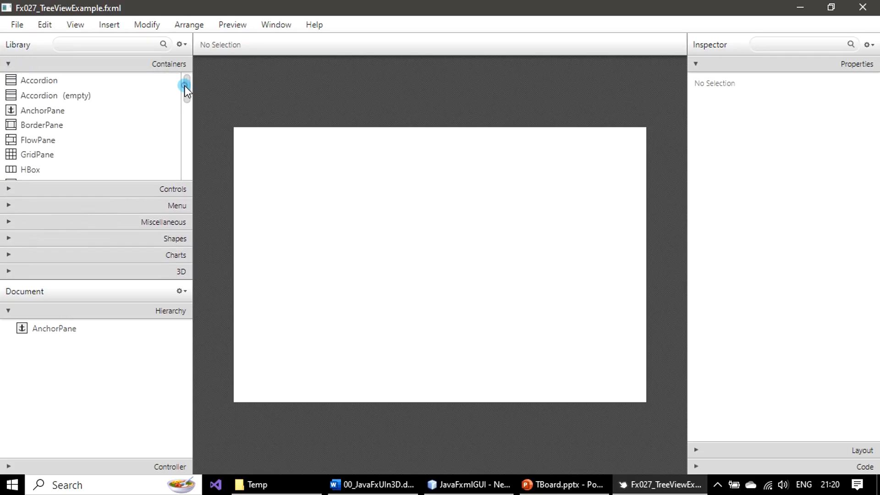
{"action": "scroll", "scroll_direction": "down", "scroll_amount": 3}
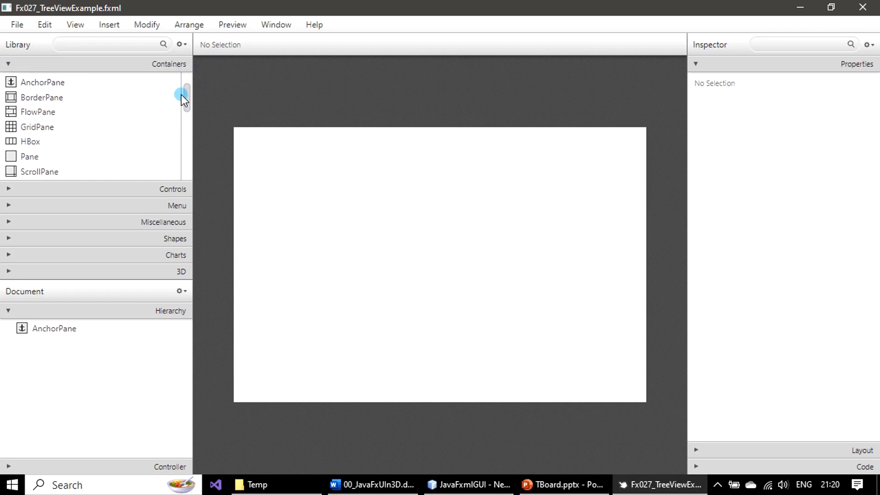
{"action": "left_click", "coordinate": [42, 91]}
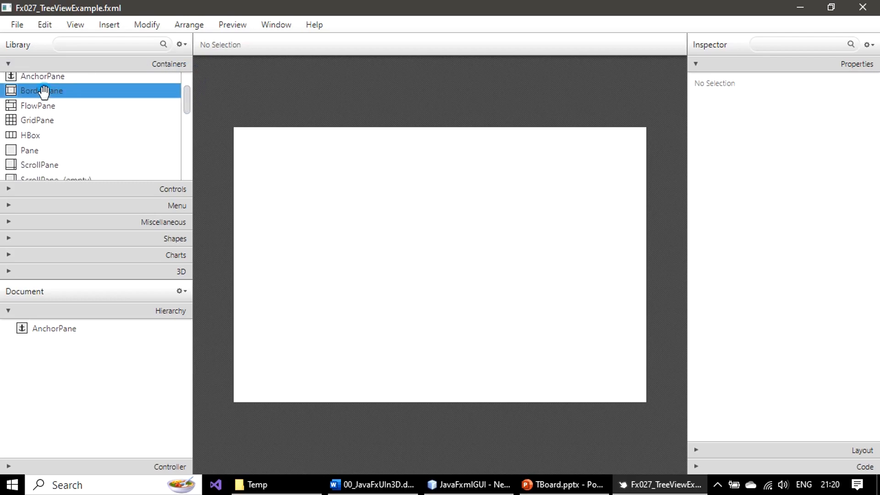
{"action": "mouse_move", "coordinate": [42, 175]}
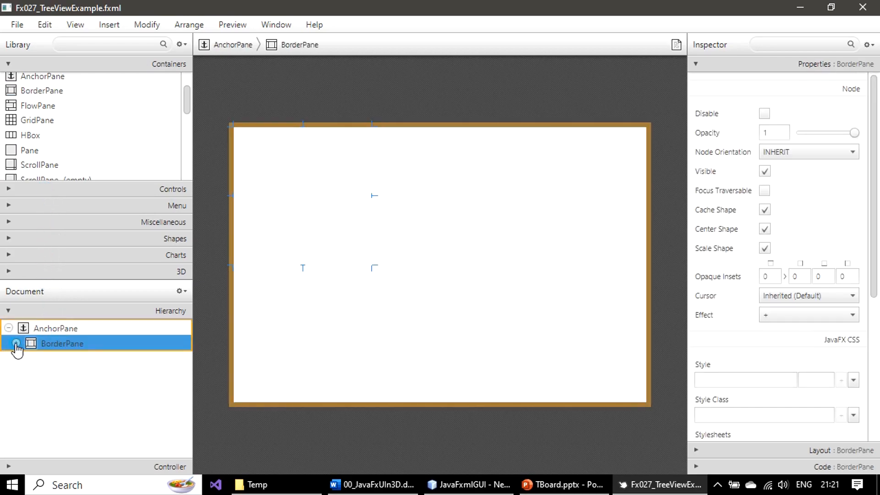
Expand the BorderPane in the Hierarchy and inspect its TOP and CENTER region slots.
{"action": "left_click", "coordinate": [13, 343]}
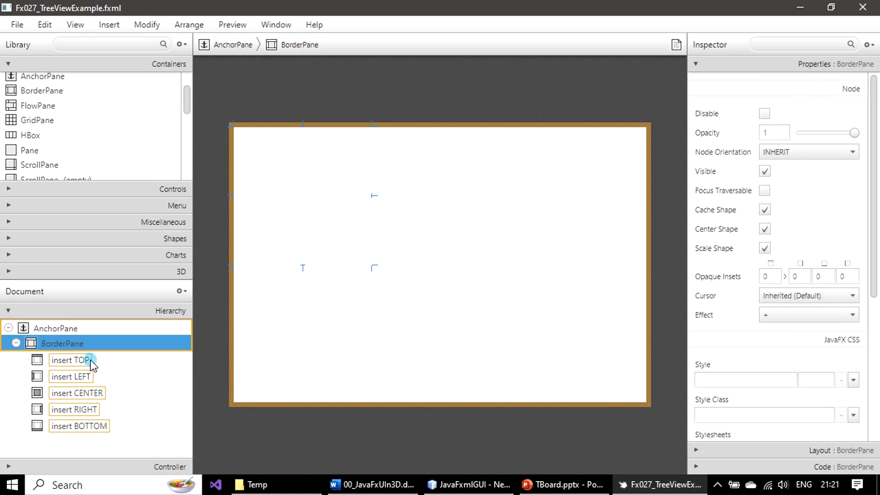
{"action": "mouse_move", "coordinate": [87, 394]}
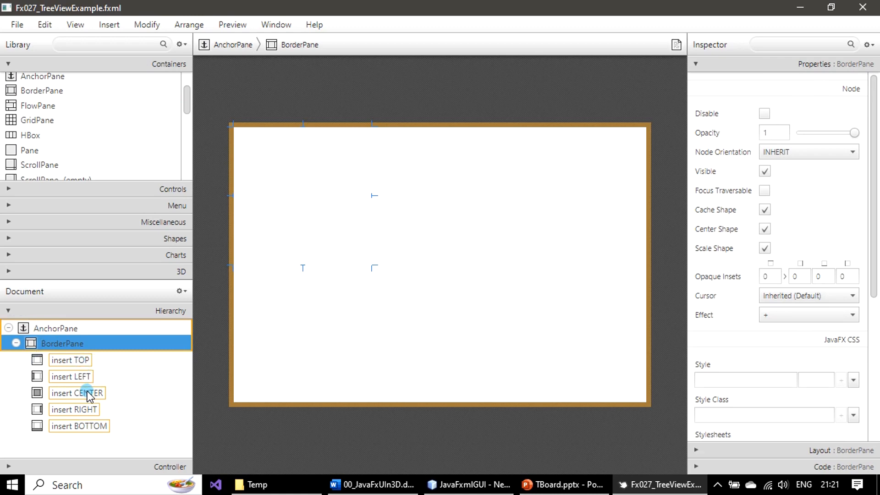
{"action": "left_click", "coordinate": [69, 359]}
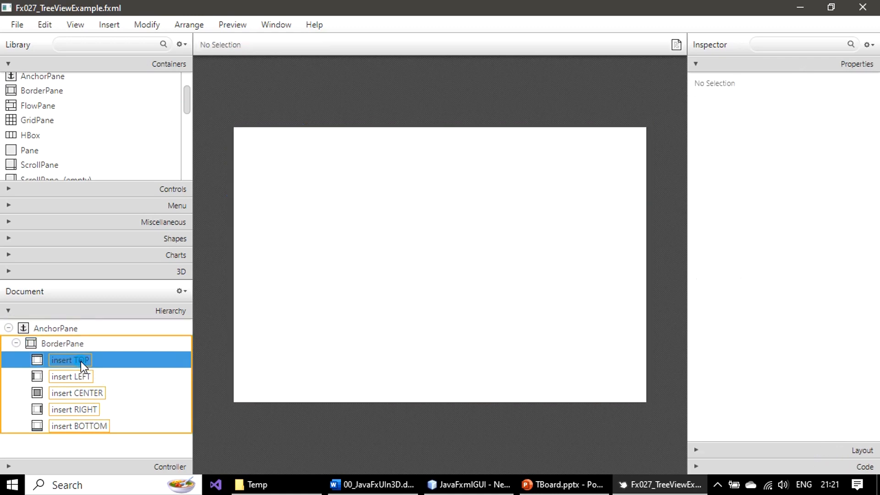
{"action": "left_click", "coordinate": [77, 392]}
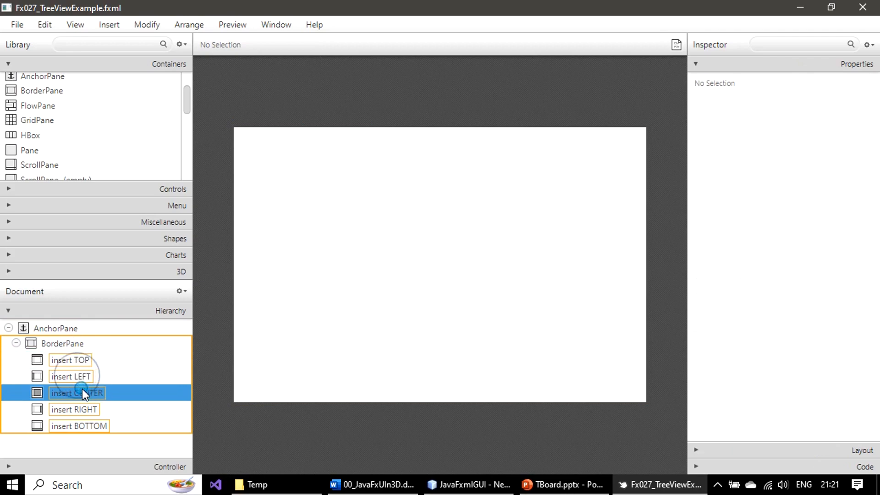
{"action": "left_click", "coordinate": [59, 343]}
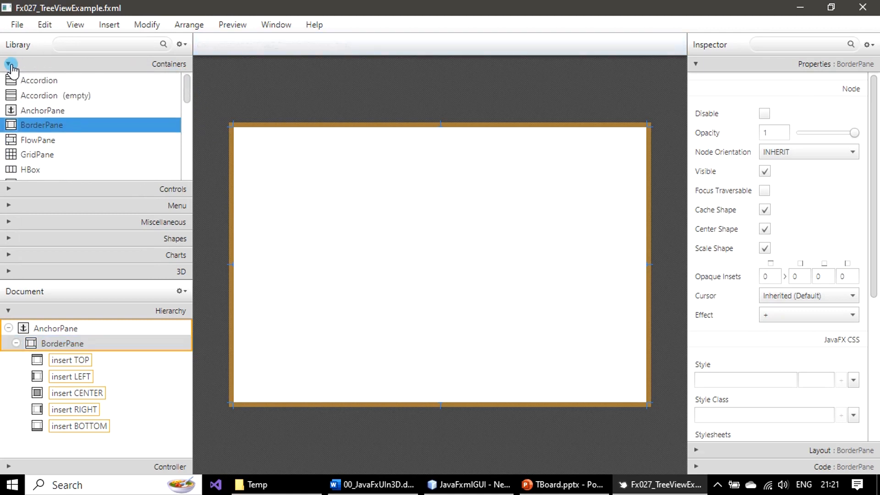
Switch the library from Containers to Controls and scroll down toward TableView and TreeView.
{"action": "left_click", "coordinate": [9, 68]}
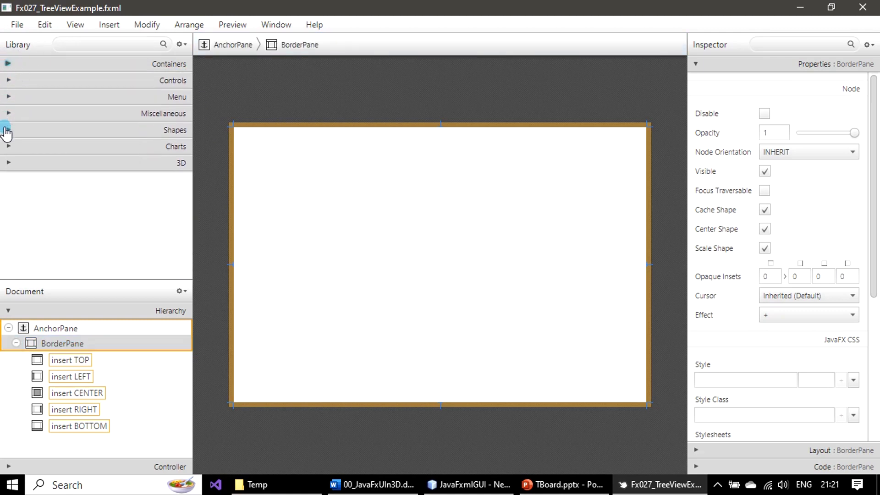
{"action": "left_click", "coordinate": [8, 81]}
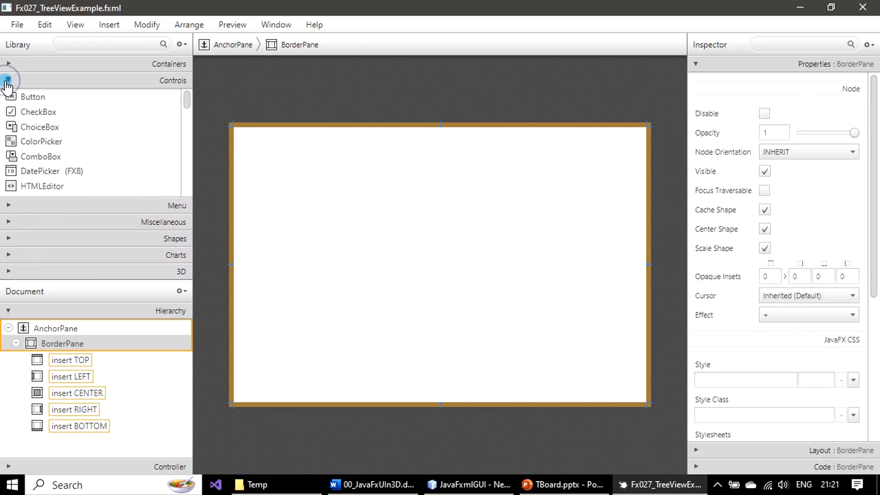
{"action": "scroll", "scroll_direction": "down", "scroll_amount": 3}
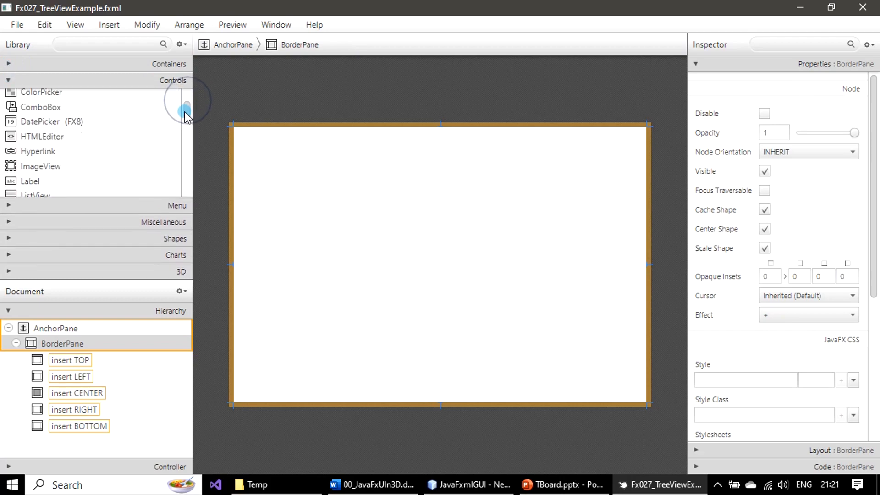
{"action": "scroll", "scroll_direction": "down", "scroll_amount": 3}
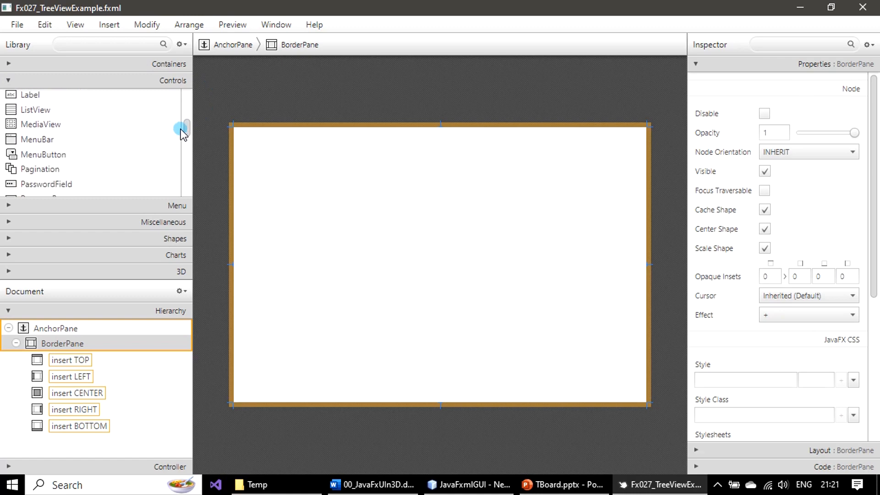
{"action": "scroll", "scroll_direction": "down", "scroll_amount": 3}
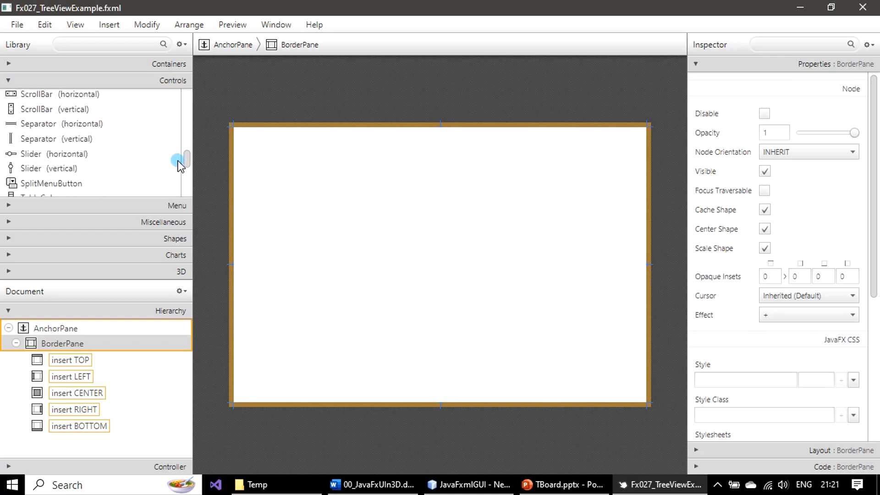
{"action": "scroll", "scroll_direction": "down", "scroll_amount": 3}
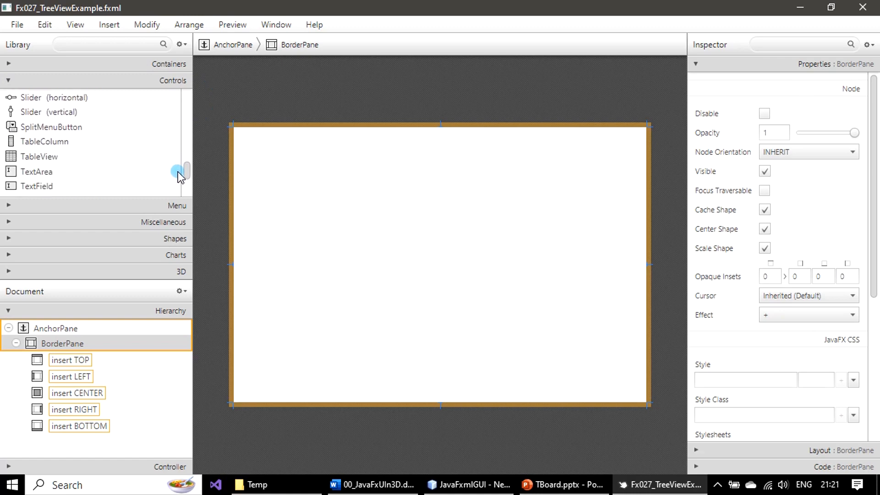
{"action": "mouse_move", "coordinate": [133, 171]}
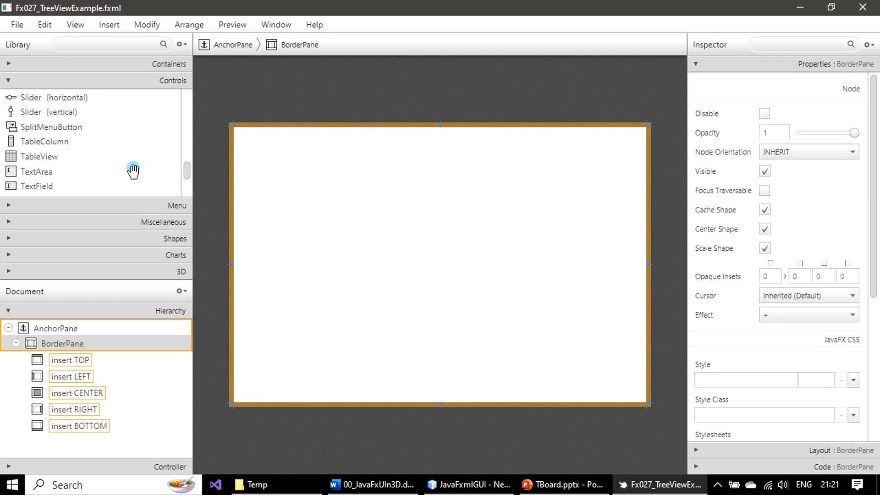
{"action": "scroll", "scroll_direction": "down", "scroll_amount": 3}
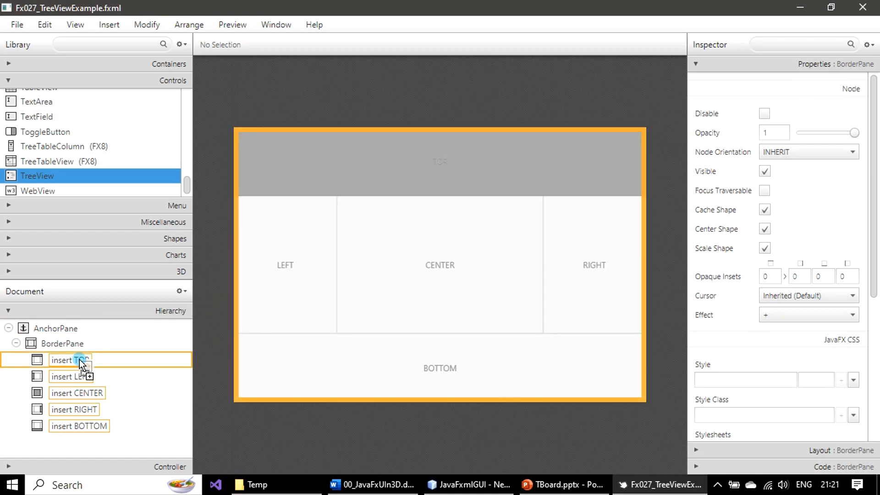
Drag a TreeView from the Controls library into the BorderPane's CENTER region.
{"action": "left_click", "coordinate": [77, 392]}
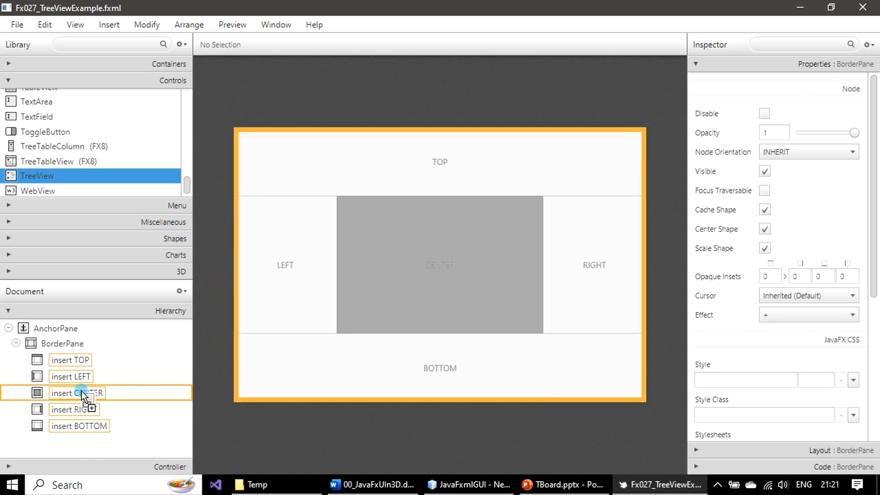
{"action": "mouse_move", "coordinate": [88, 401]}
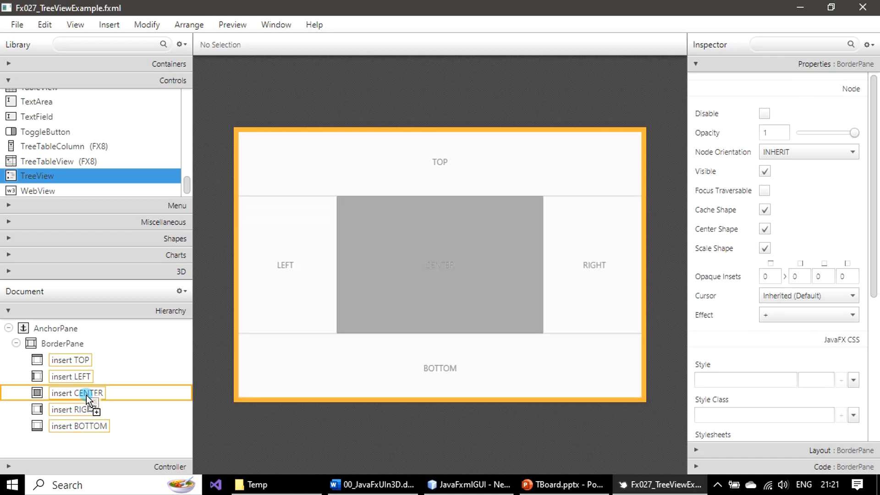
{"action": "left_click_drag", "start_coordinate": [77, 393], "coordinate": [291, 261]}
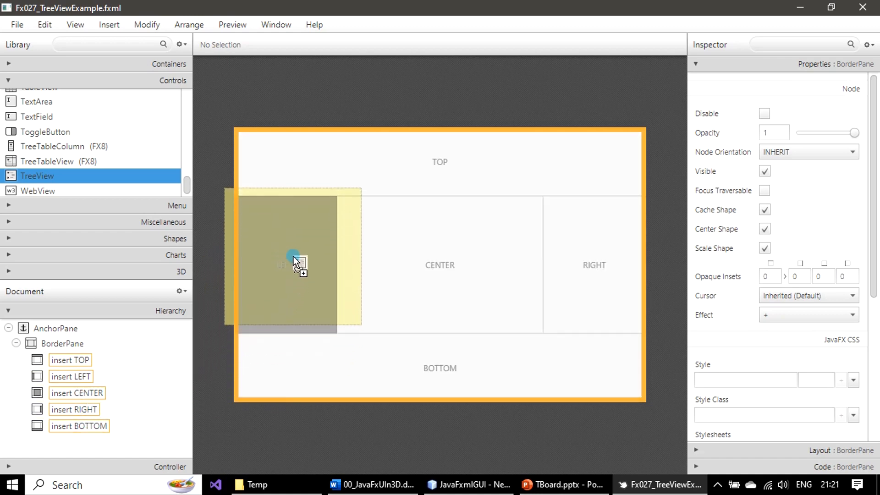
{"action": "left_click_drag", "start_coordinate": [295, 261], "coordinate": [634, 261]}
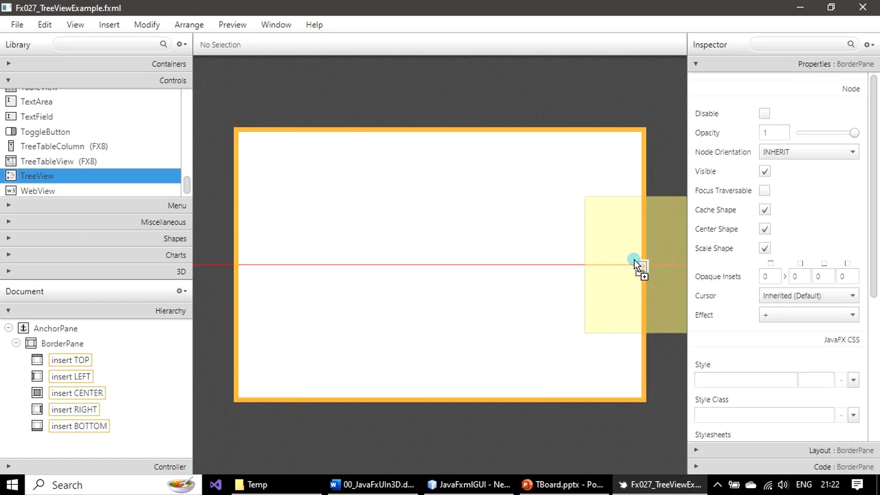
{"action": "left_click_drag", "start_coordinate": [635, 259], "coordinate": [486, 265]}
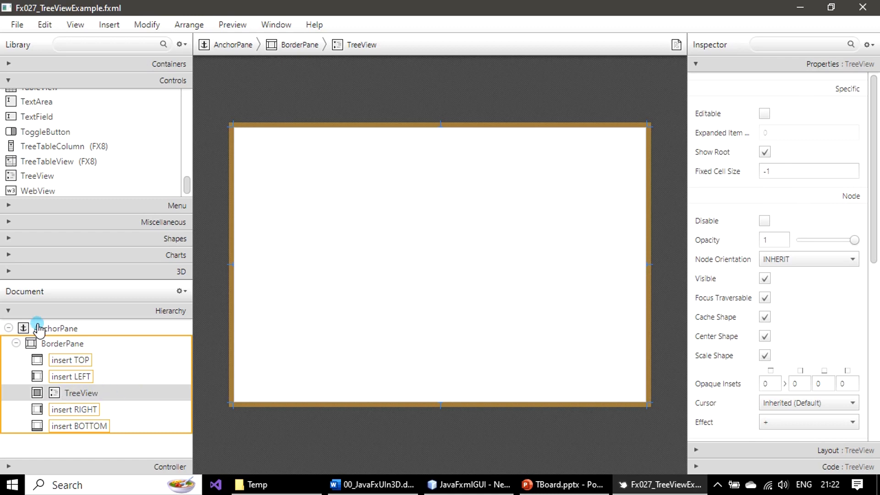
{"action": "mouse_move", "coordinate": [28, 59]}
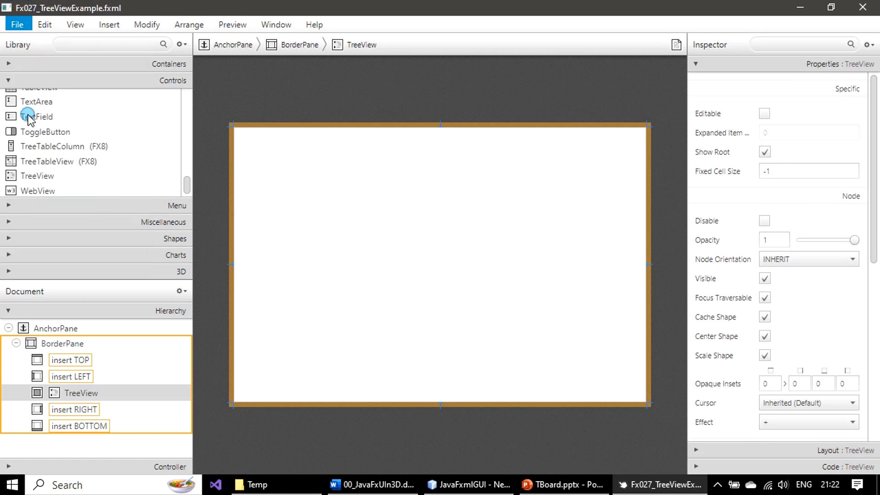
Save the FXML, then give the selected TreeView the fx:id tvSimple in the Inspector's Code section.
{"action": "key", "text": "ctrl+s"}
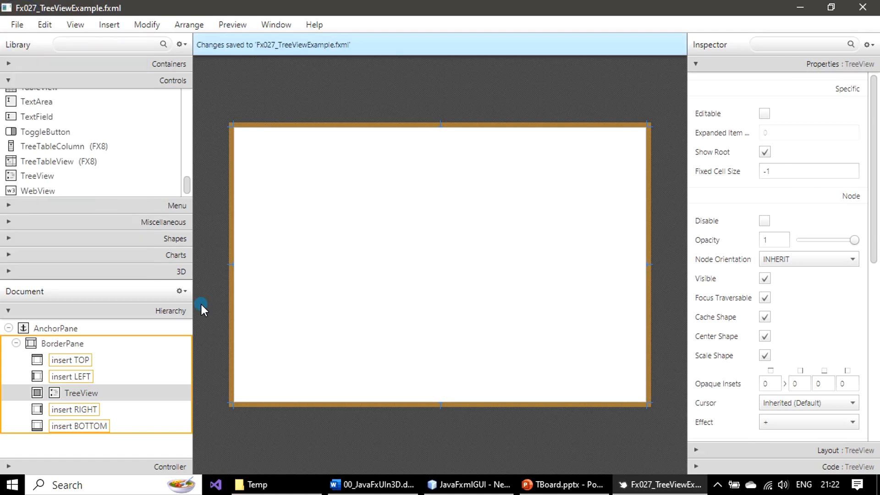
{"action": "left_click", "coordinate": [80, 393]}
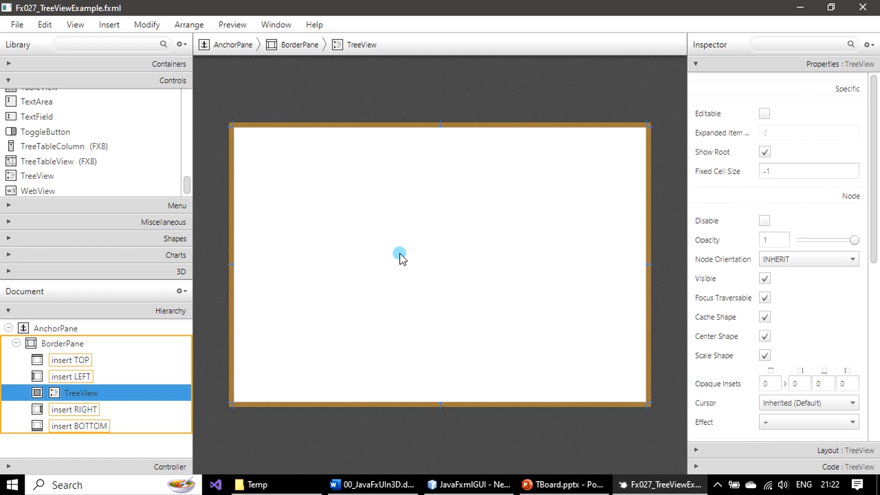
{"action": "left_click", "coordinate": [697, 63]}
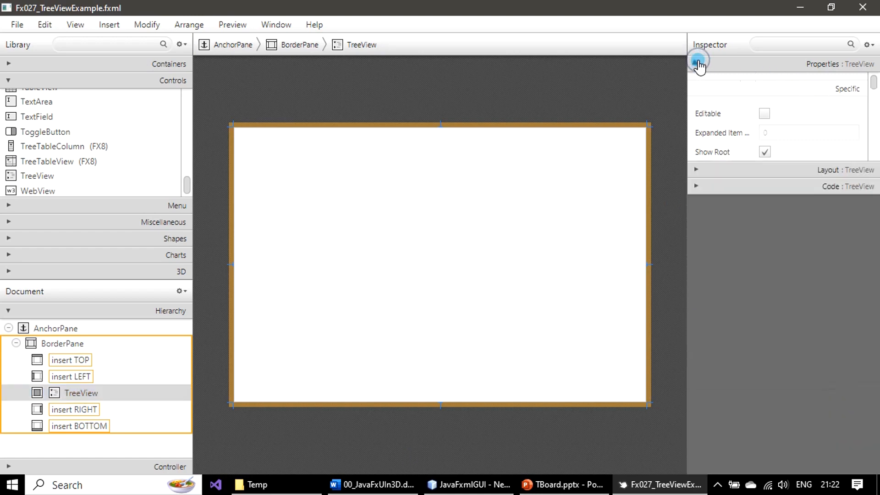
{"action": "left_click", "coordinate": [698, 64]}
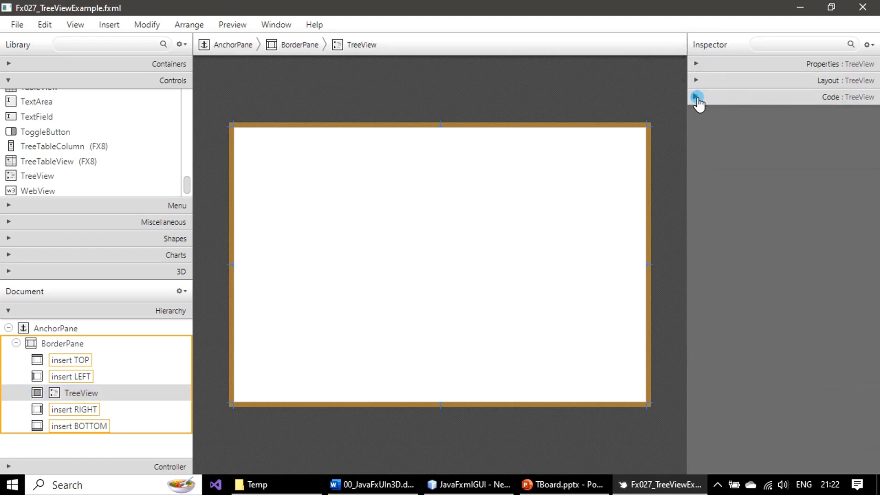
{"action": "left_click", "coordinate": [695, 98]}
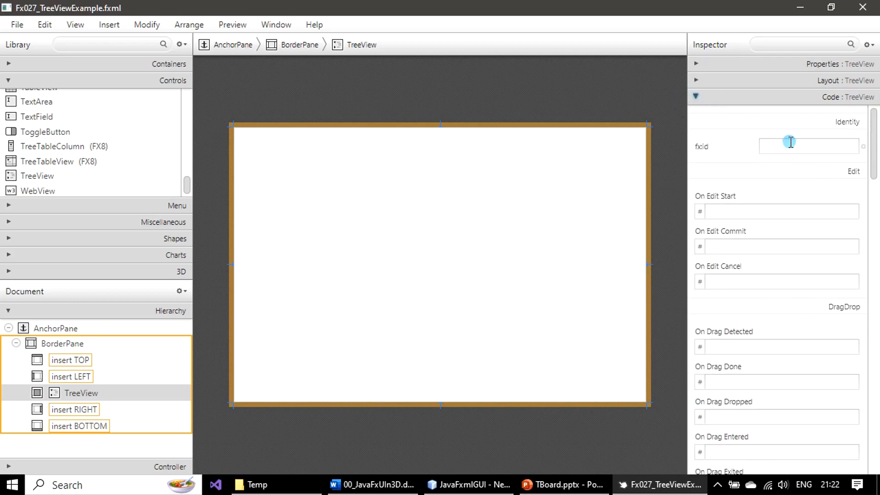
{"action": "left_click", "coordinate": [808, 146]}
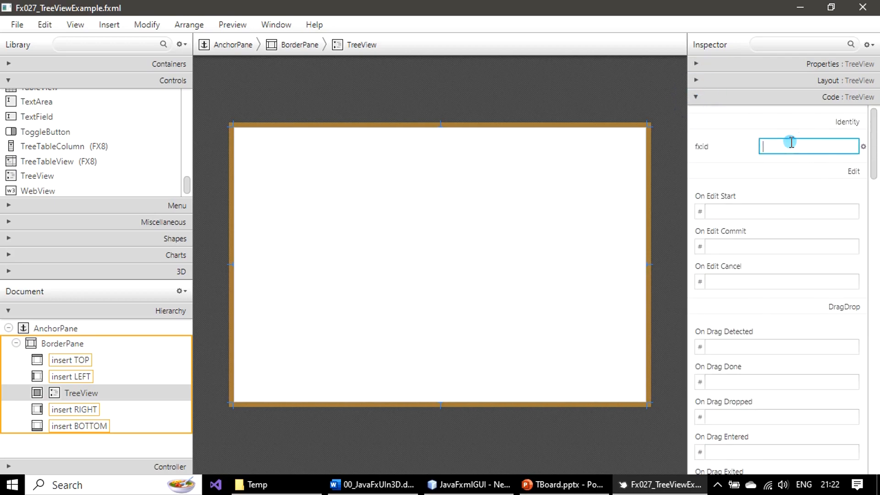
{"action": "type", "text": "tvSimpl"}
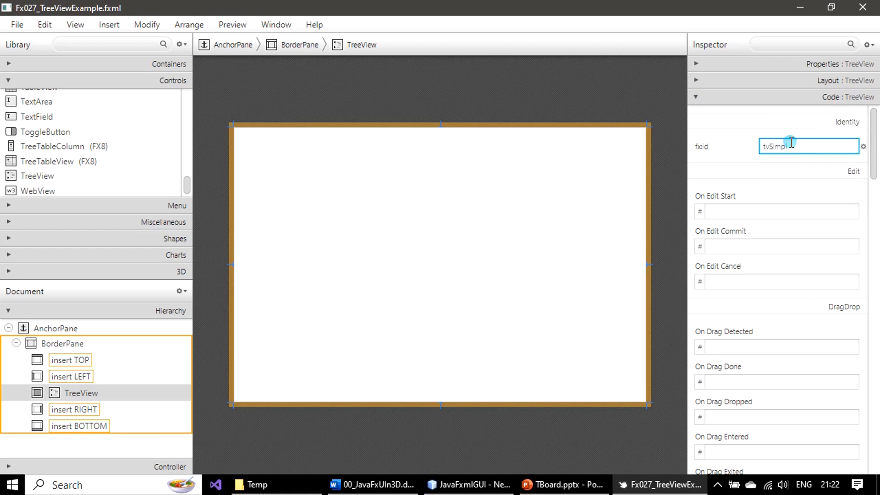
{"action": "type", "text": "e"}
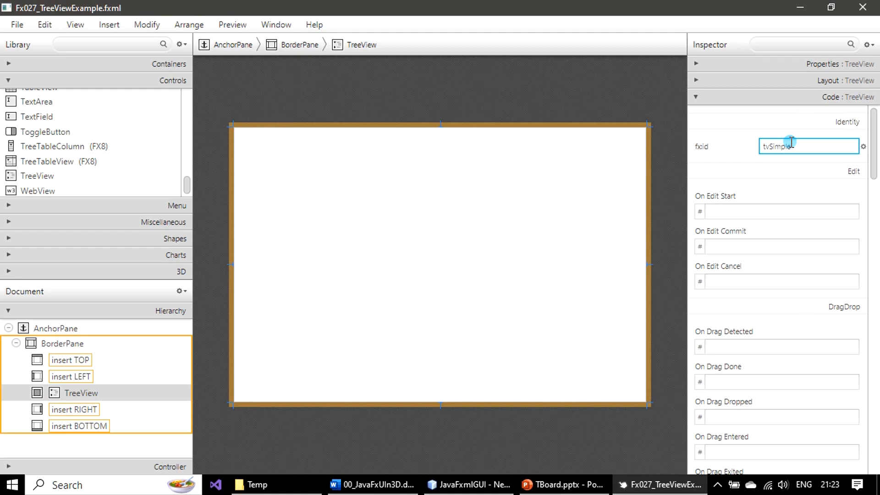
{"action": "key", "text": "Enter"}
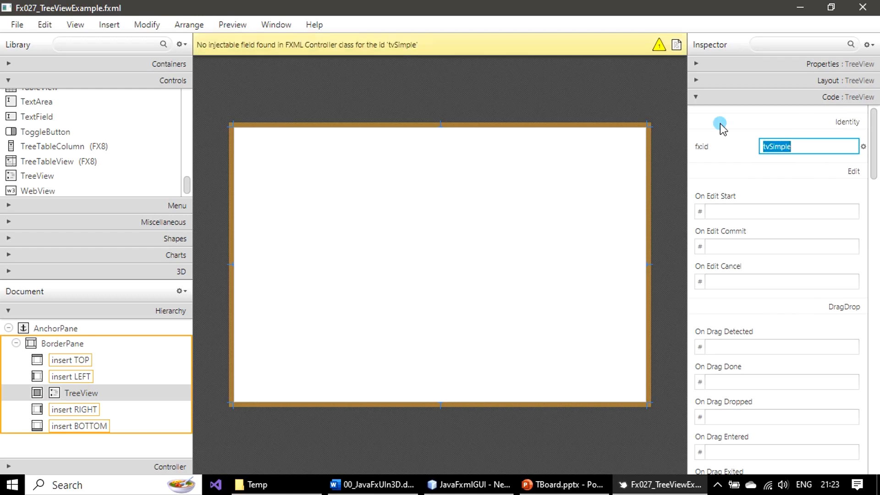
{"action": "left_click", "coordinate": [75, 24]}
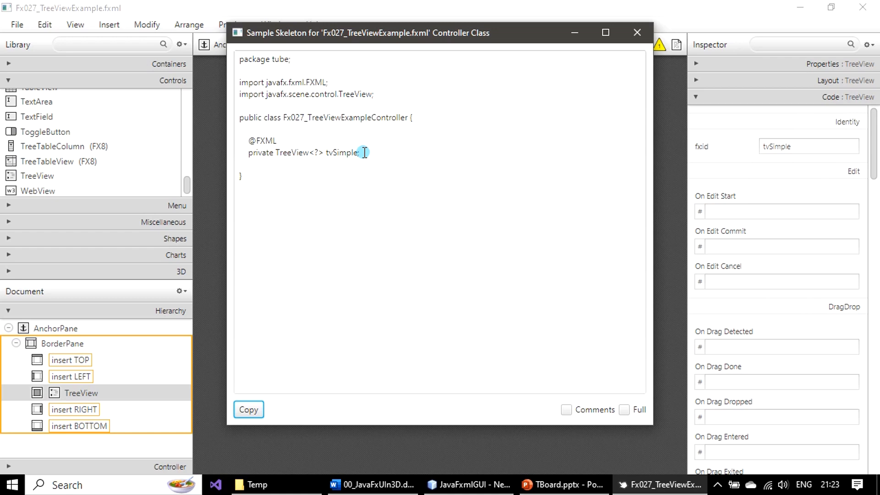
{"action": "left_click_drag", "start_coordinate": [251, 140], "coordinate": [359, 153]}
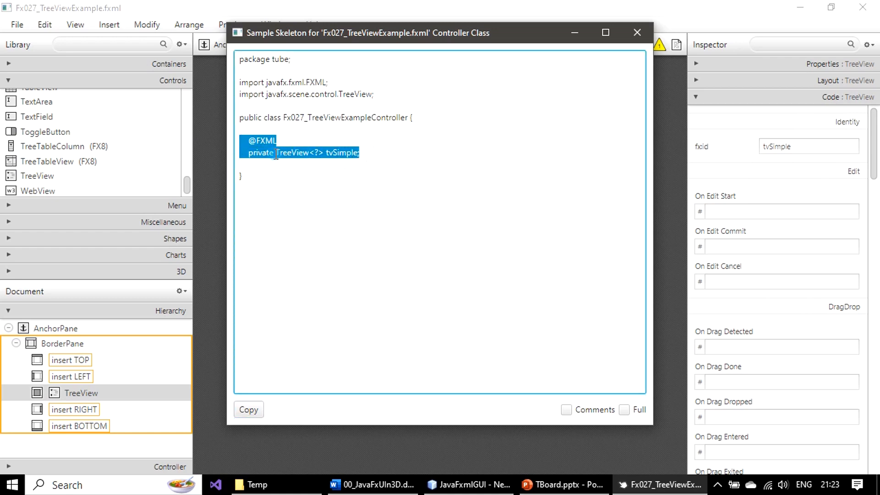
{"action": "mouse_move", "coordinate": [687, 346]}
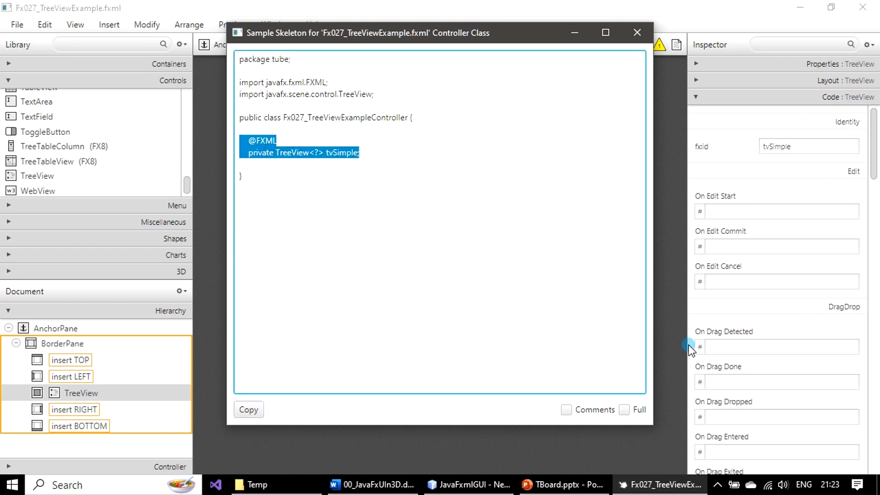
{"action": "left_click", "coordinate": [636, 33]}
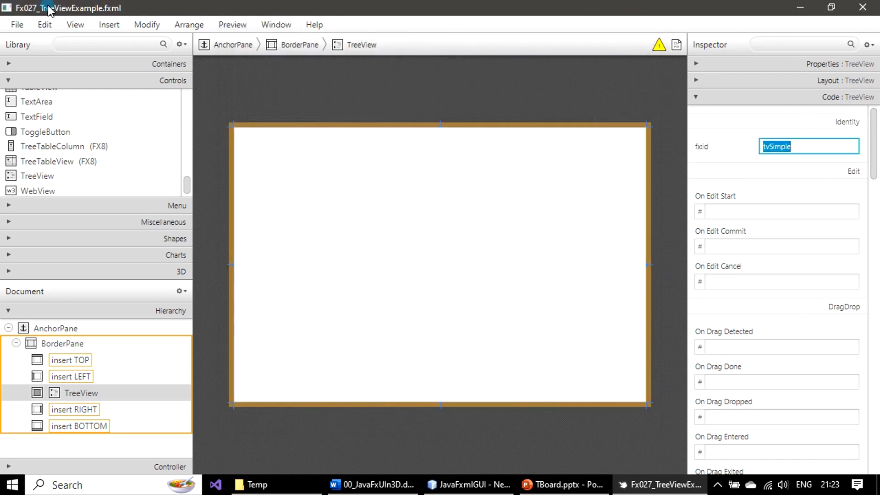
{"action": "key", "text": "ctrl+s"}
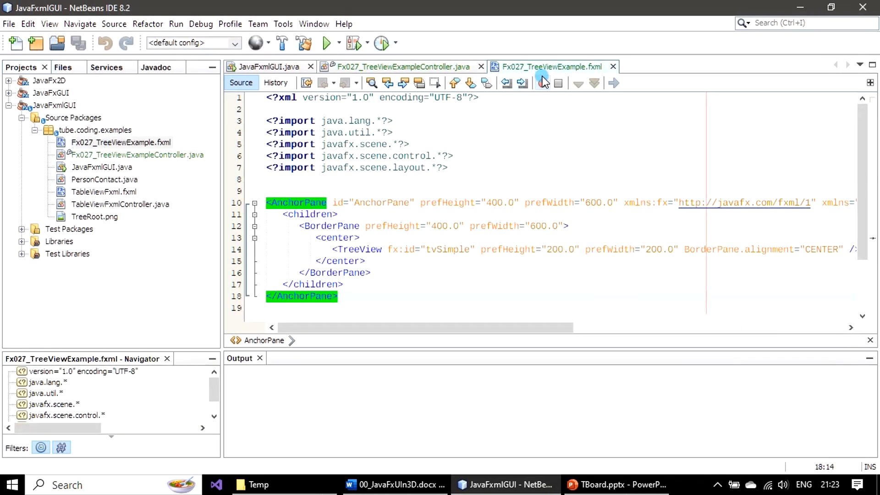
{"action": "left_click", "coordinate": [405, 66]}
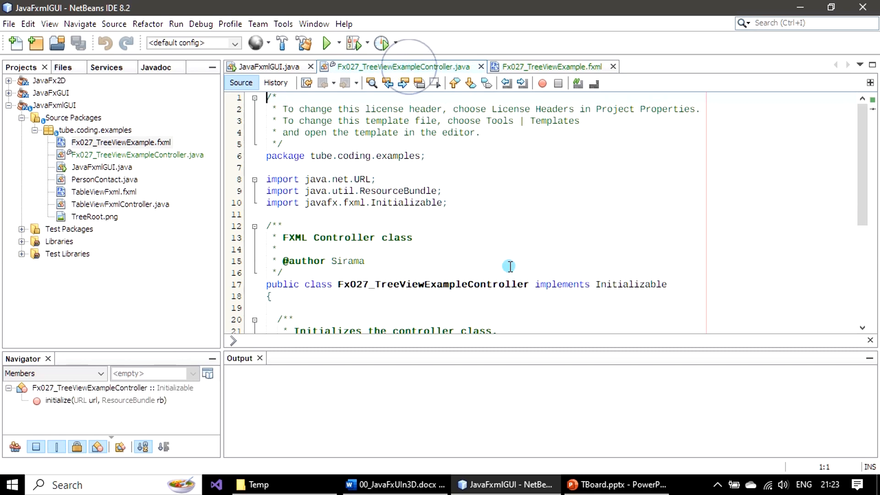
{"action": "left_click", "coordinate": [330, 156]}
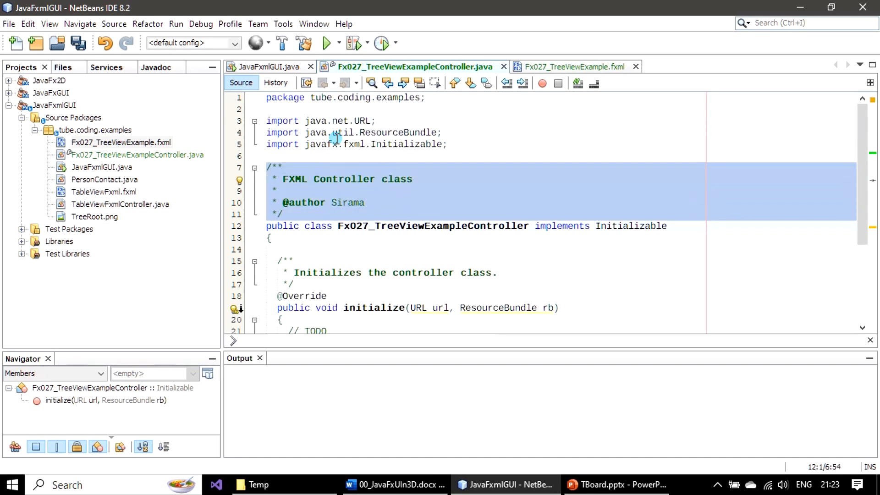
{"action": "key", "text": "Delete"}
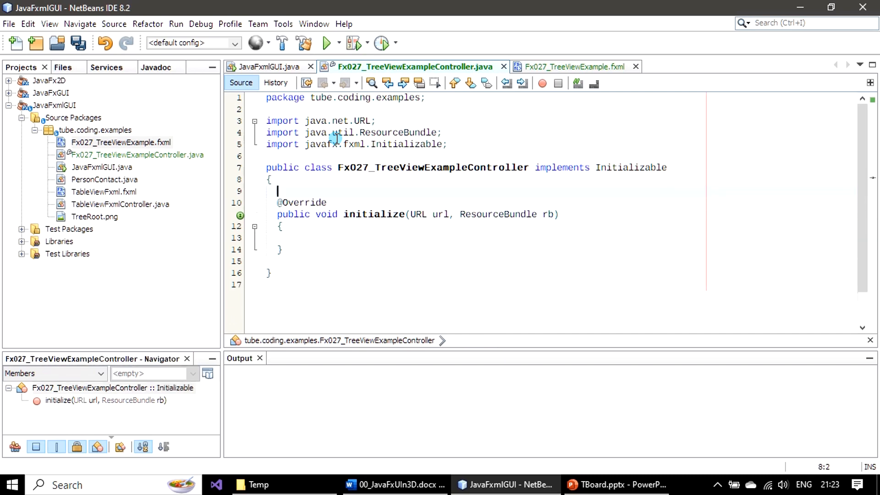
{"action": "type", "text": "@FXML"}
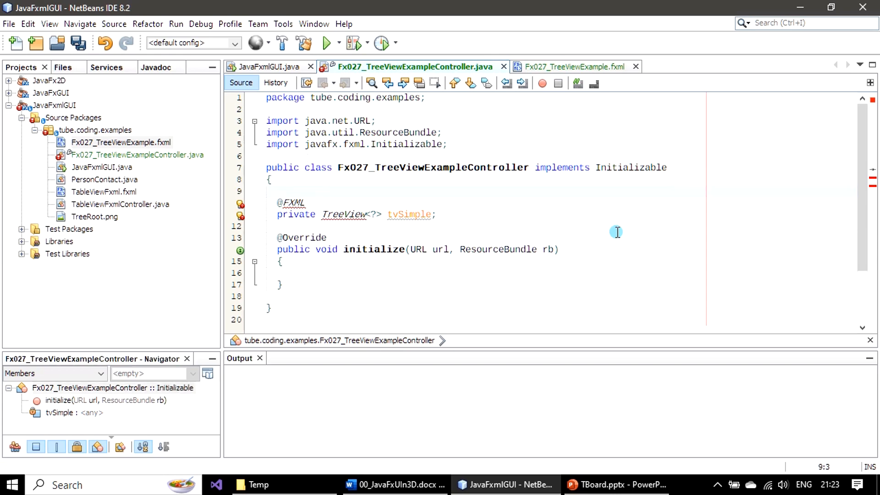
Add the comment 'Sample 01: Fxml Entry' above the field and import javafx.fxml.FXML via the hint.
{"action": "type", "text": "//Sample 01:"}
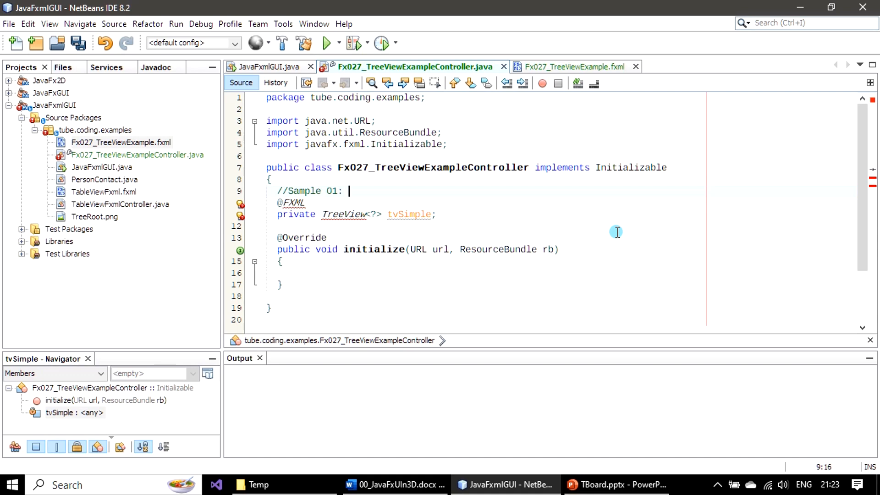
{"action": "type", "text": "Fxml Entry"}
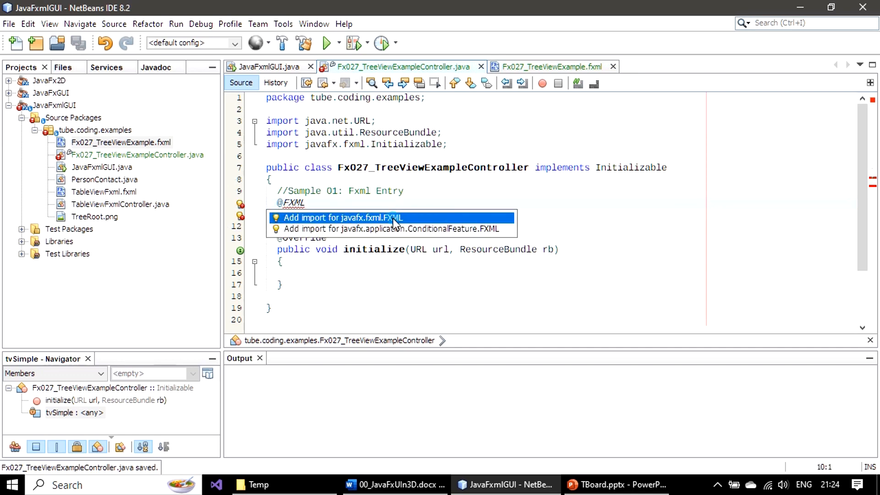
{"action": "left_click", "coordinate": [350, 218]}
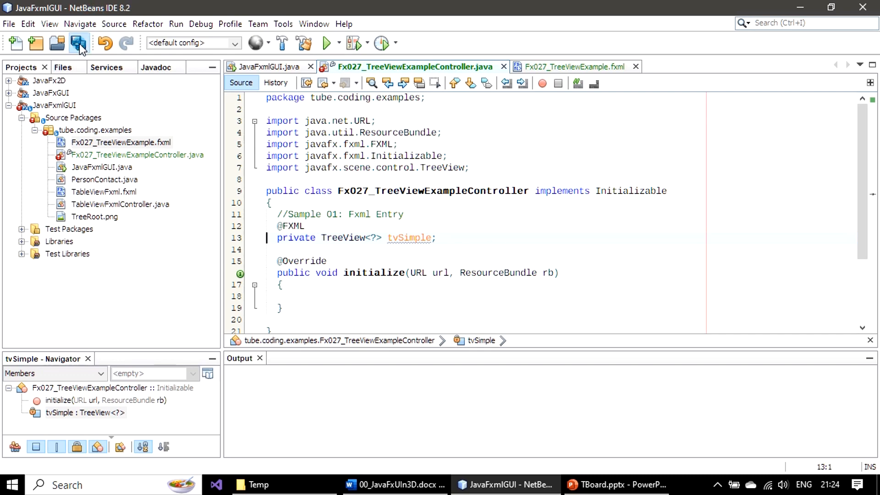
Save the controller, Clean and Build JavaFxmlGUI successfully, then open JavaFxmlGUI.java.
{"action": "left_click", "coordinate": [78, 43]}
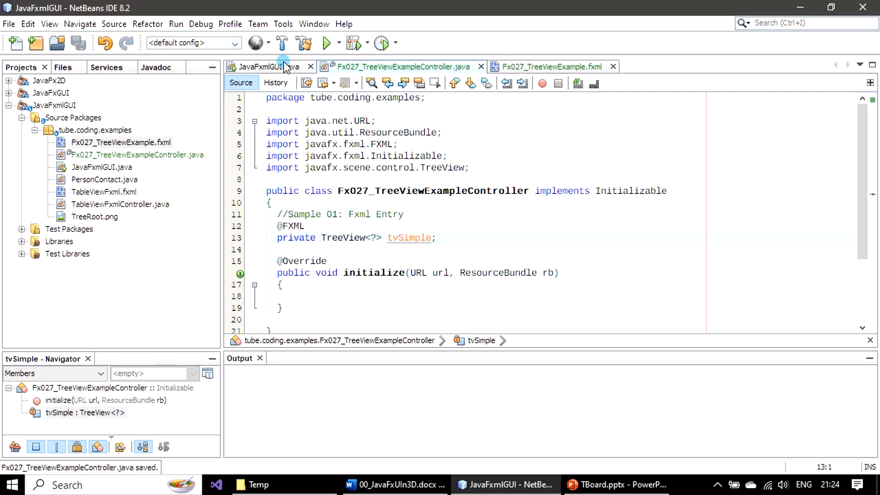
{"action": "mouse_move", "coordinate": [301, 43]}
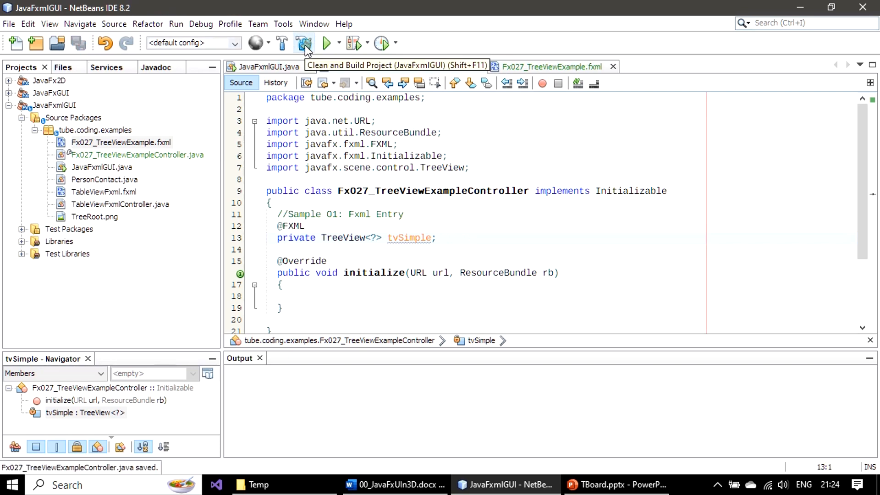
{"action": "left_click", "coordinate": [302, 42]}
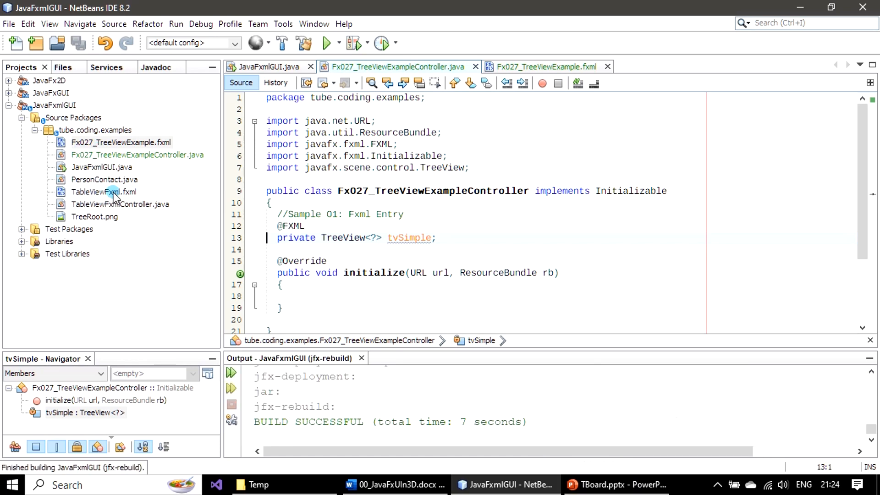
{"action": "left_click", "coordinate": [96, 167]}
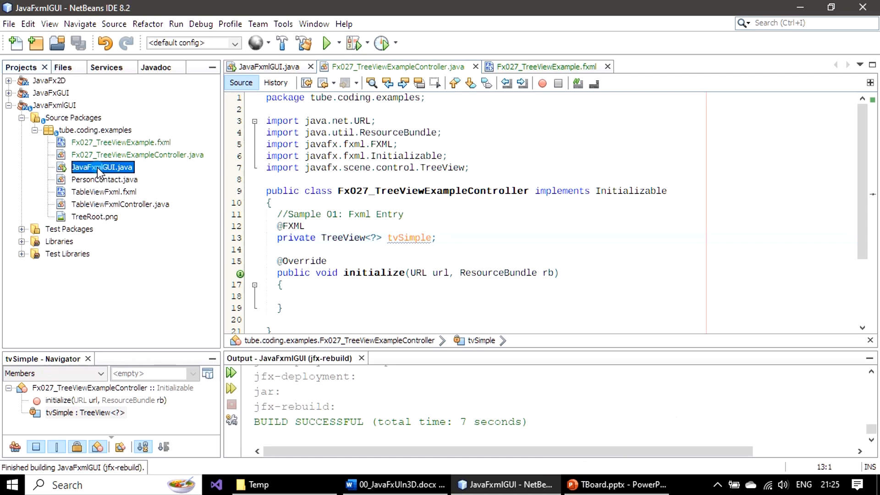
{"action": "left_click", "coordinate": [268, 66]}
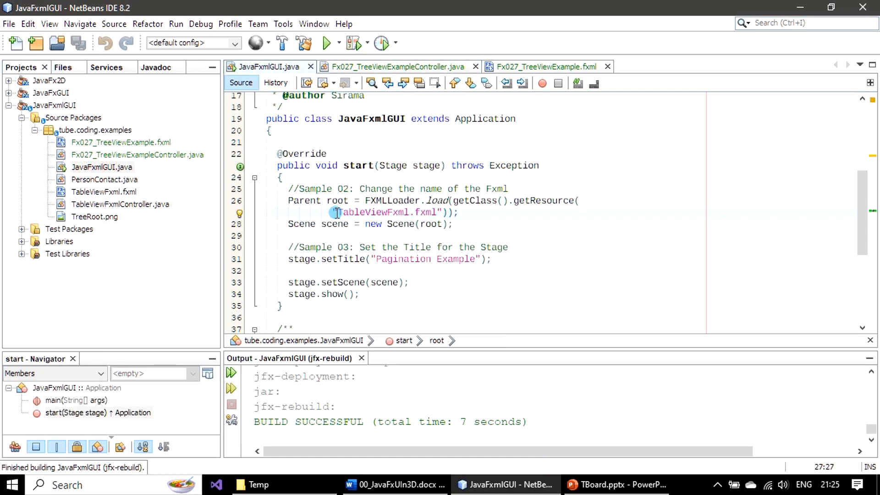